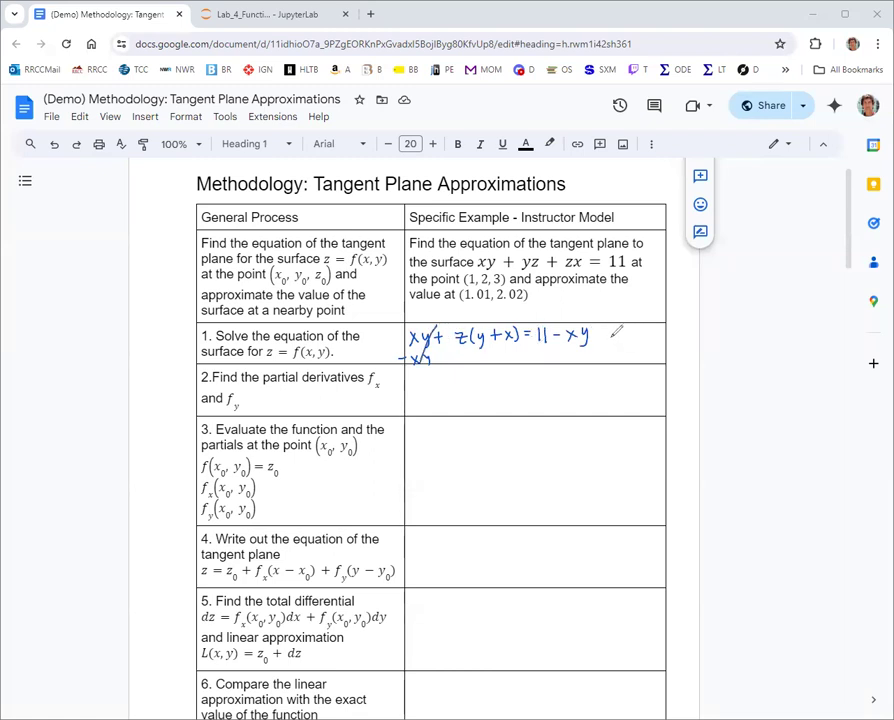
Handwrite the rearrangement xy + z(y + x) = 11 − xy in the Step 1 cell
{"action": "left_click_drag", "start_coordinate": [600, 338], "coordinate": [630, 338]}
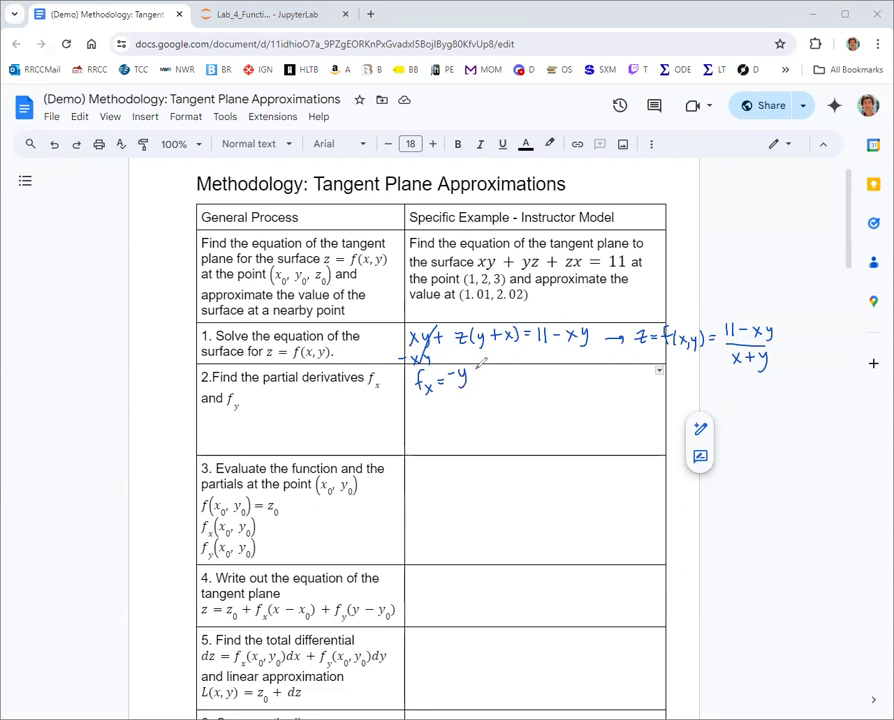
Write z = (11 − xy)/(x + y) and the red quotient-rule expansion of f_x
{"action": "left_click_drag", "start_coordinate": [475, 378], "coordinate": [492, 382]}
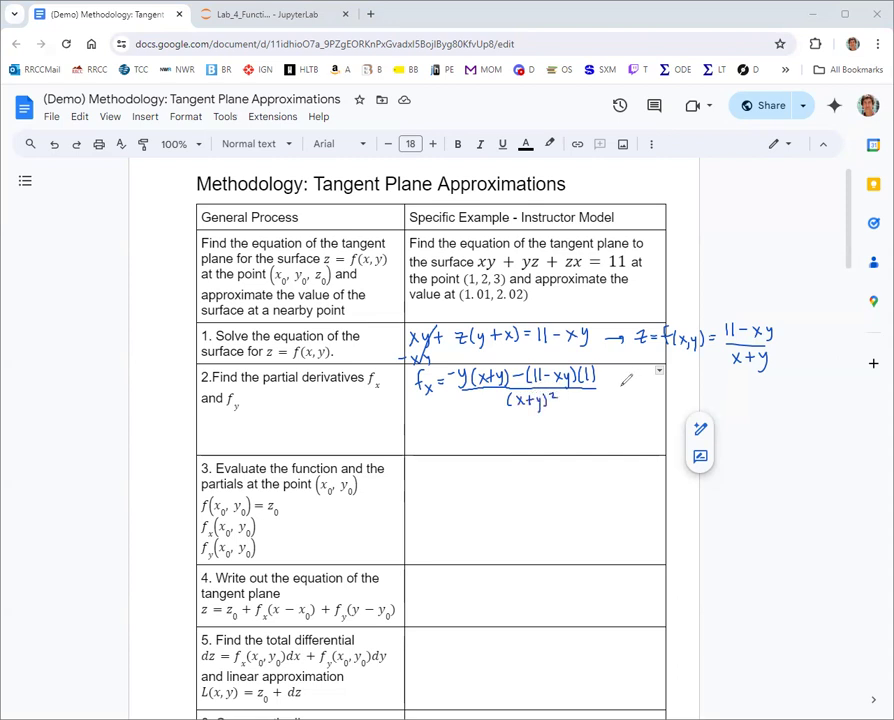
{"action": "mouse_move", "coordinate": [52, 343]}
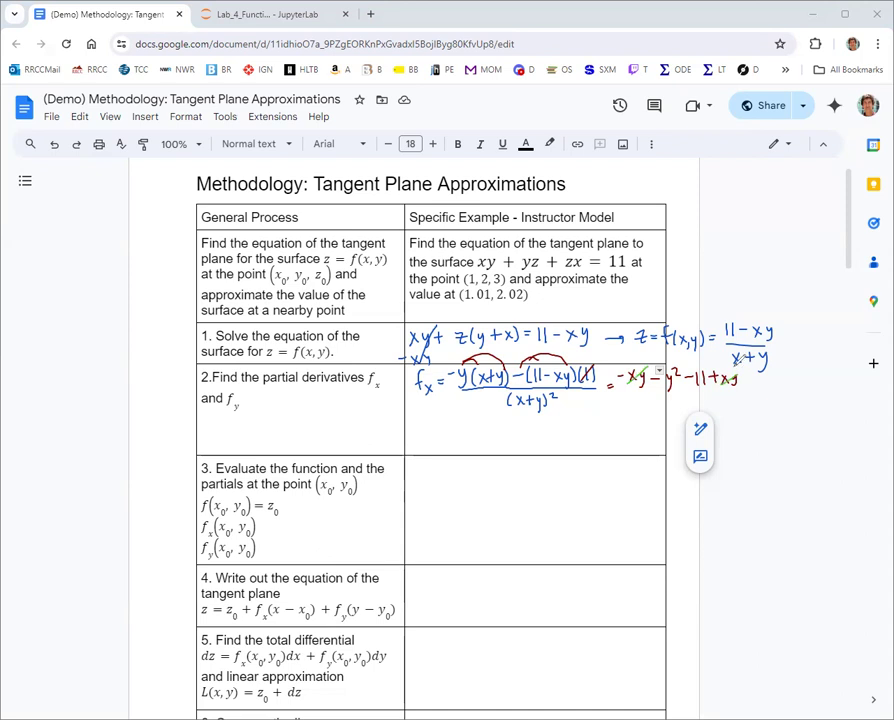
{"action": "mouse_move", "coordinate": [58, 393]}
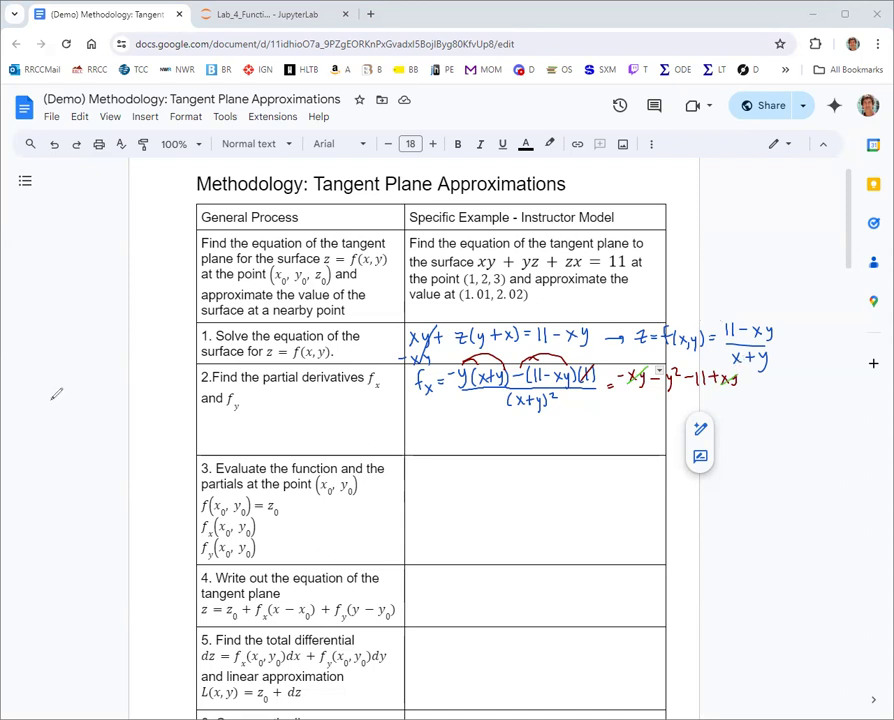
{"action": "mouse_move", "coordinate": [384, 416]}
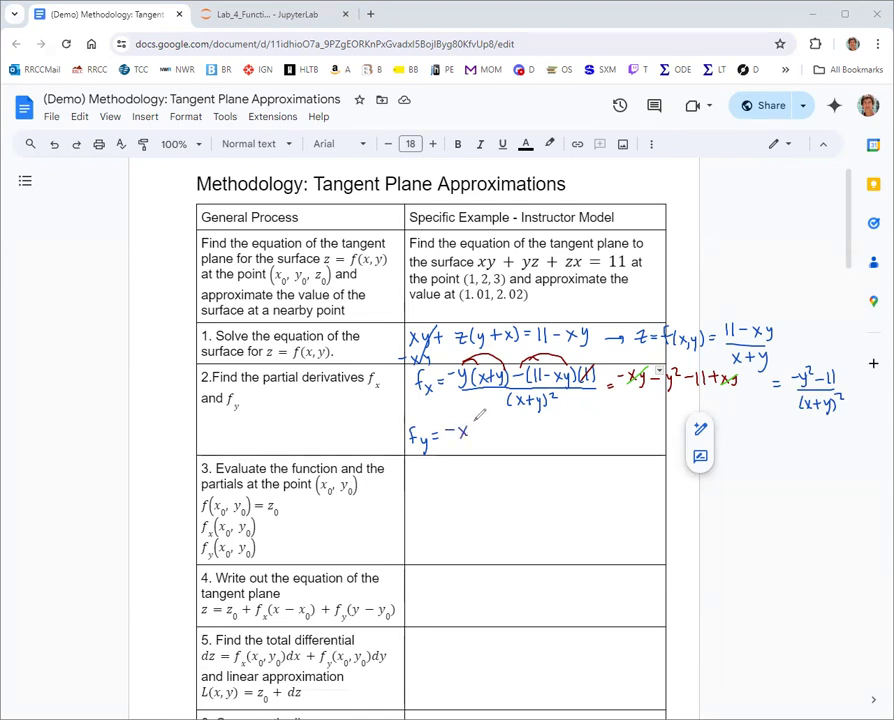
Write f_x = (−y² − 11)/(x+y)² and handwrite the f_y quotient-rule numerator
{"action": "left_click_drag", "start_coordinate": [470, 430], "coordinate": [515, 430]}
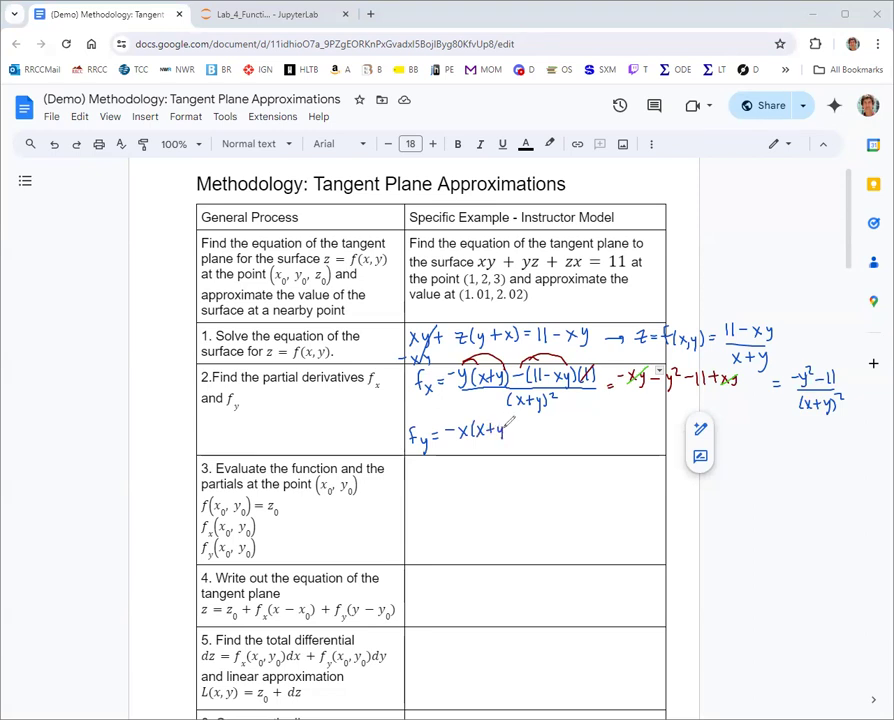
{"action": "left_click_drag", "start_coordinate": [505, 435], "coordinate": [535, 420]}
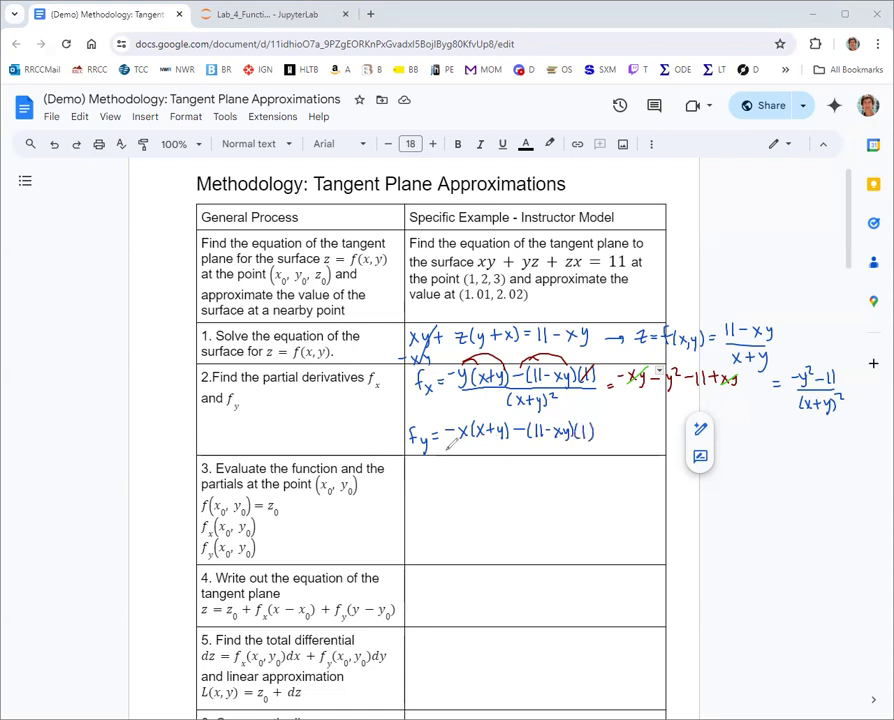
{"action": "left_click_drag", "start_coordinate": [445, 448], "coordinate": [600, 452]}
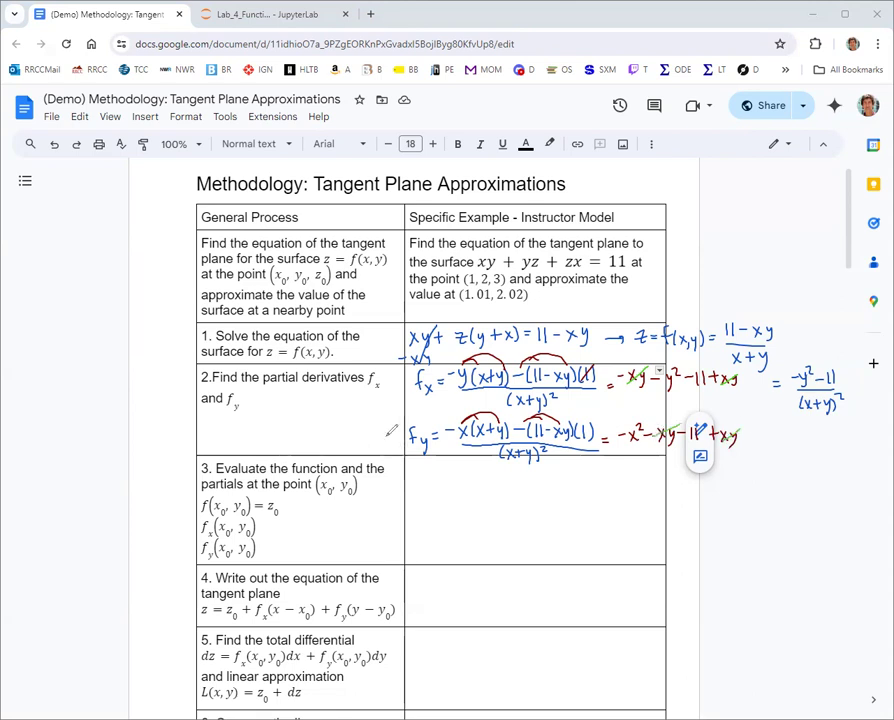
{"action": "mouse_move", "coordinate": [150, 417]}
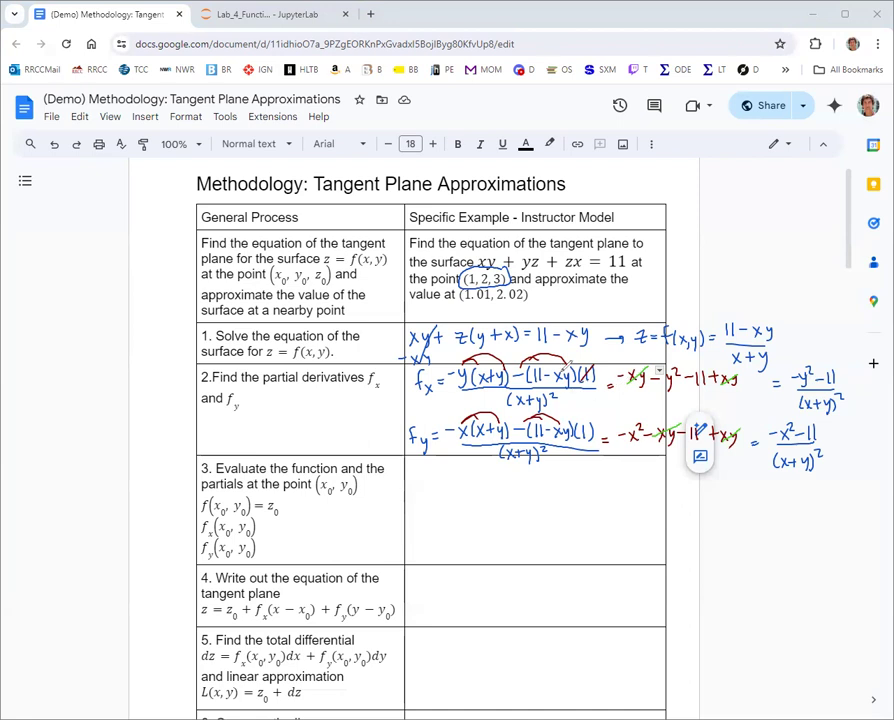
{"action": "mouse_move", "coordinate": [52, 453]}
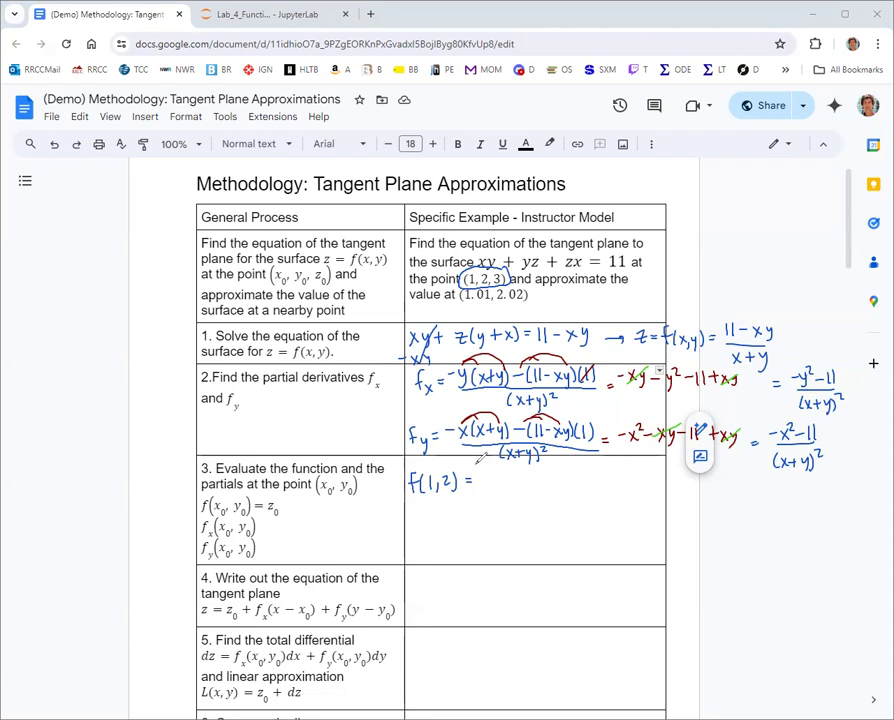
Simplify f_y to (−x² − 11)/(x+y)², circle (1, 2, 3), and check f(1,2) = 3
{"action": "type", "text": "11 -"}
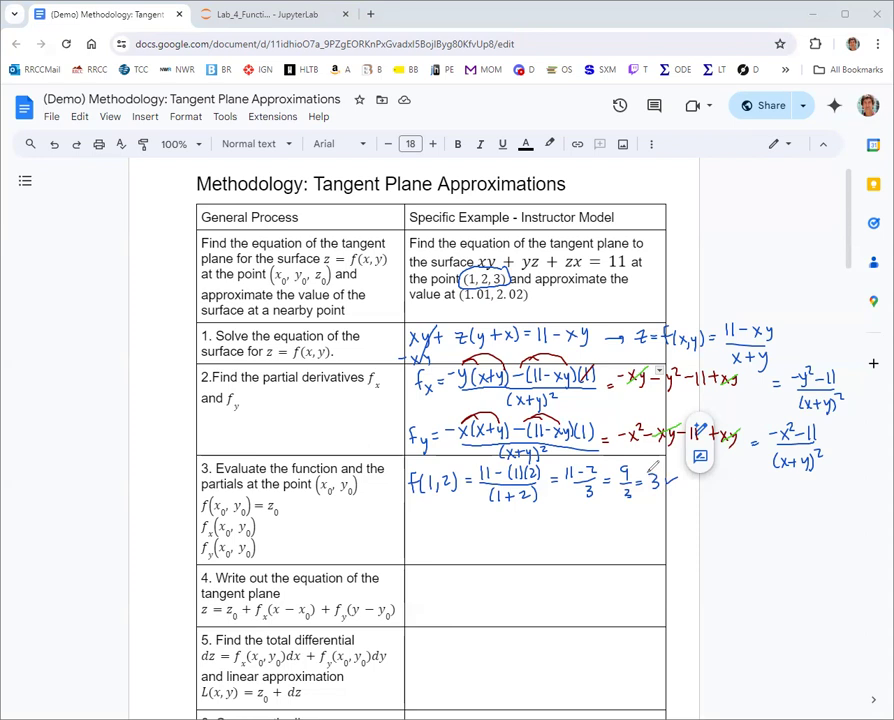
{"action": "mouse_move", "coordinate": [422, 517]}
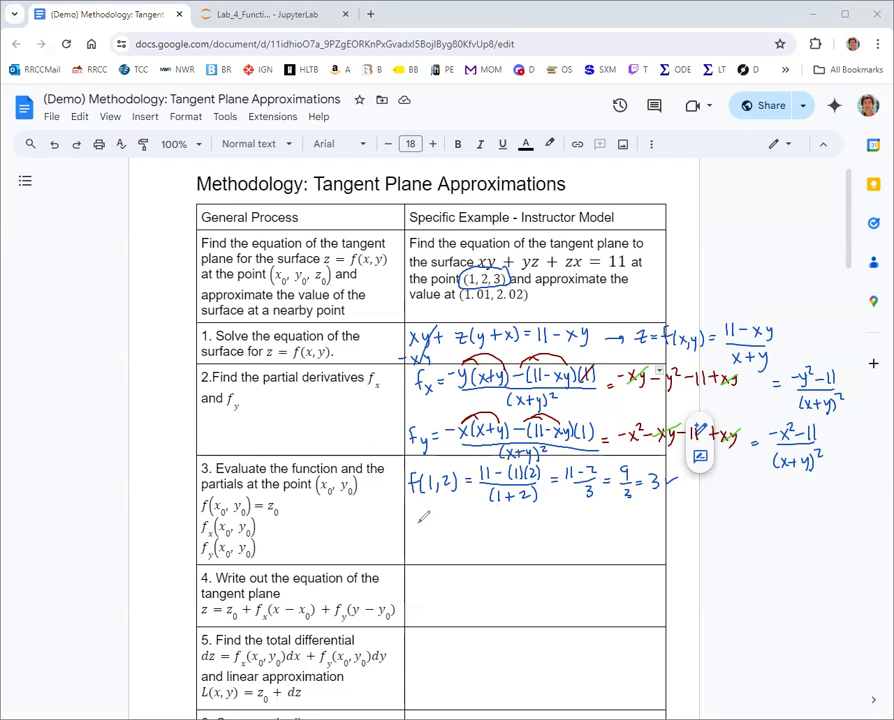
{"action": "mouse_move", "coordinate": [58, 562]}
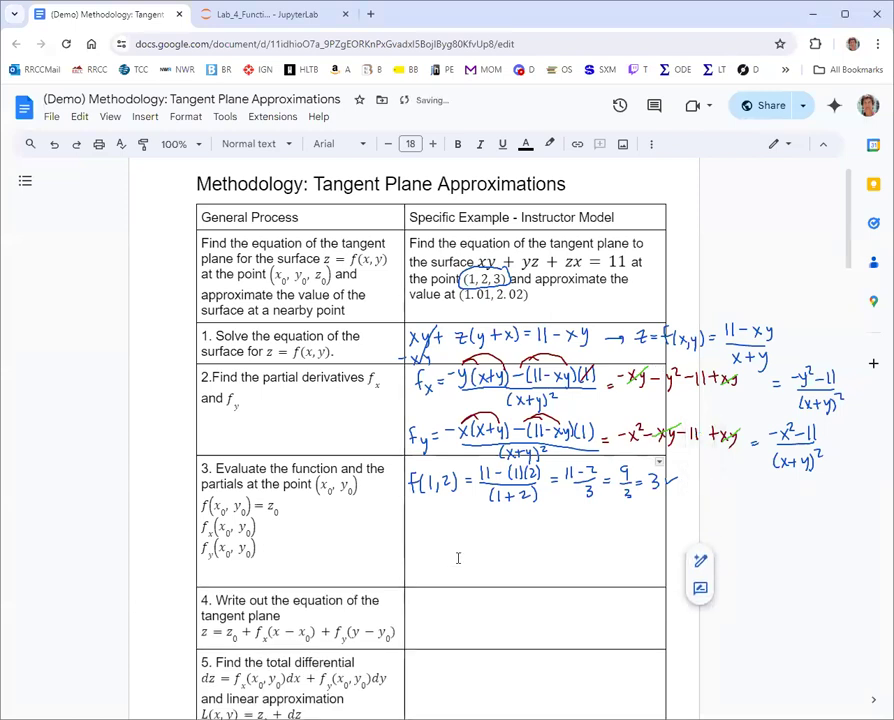
Substitute (1, 2) into f_x: (−2² − 11)/(1+2)² = −15/9 = −5/3
{"action": "left_click", "coordinate": [410, 588]}
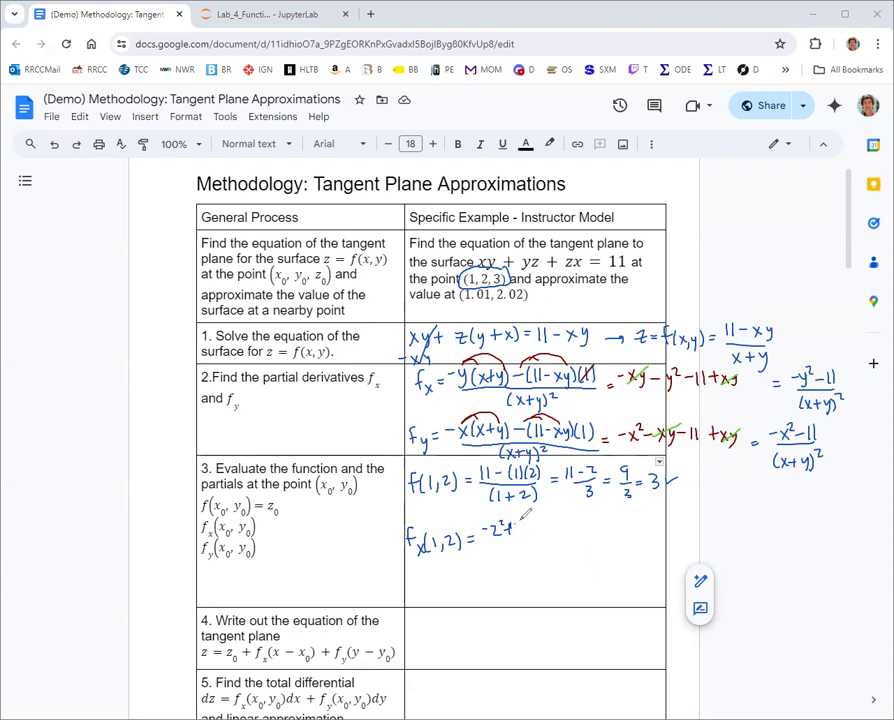
{"action": "mouse_move", "coordinate": [55, 403]}
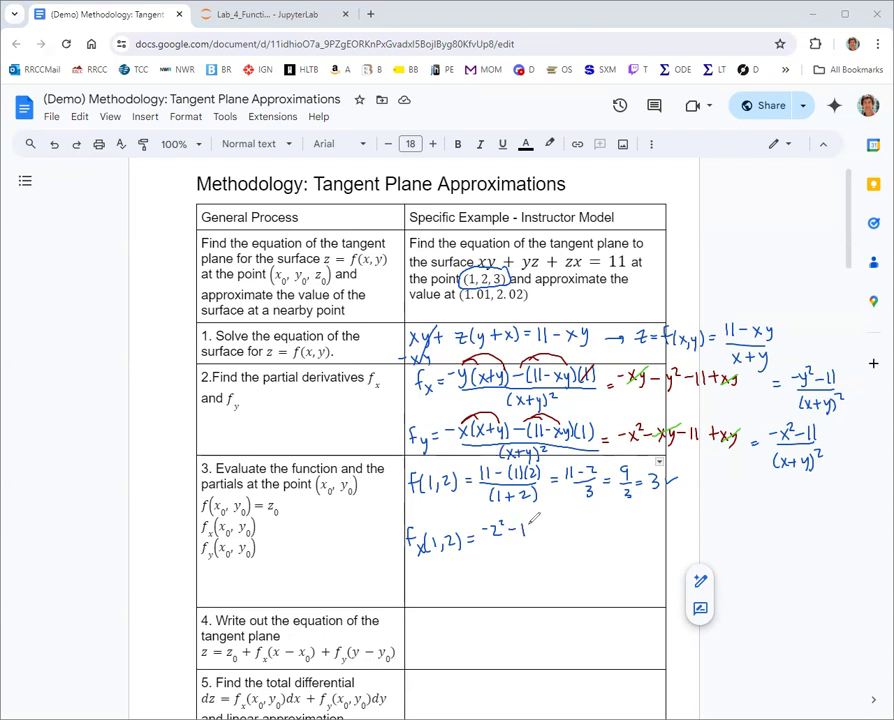
{"action": "left_click_drag", "start_coordinate": [530, 520], "coordinate": [500, 555]}
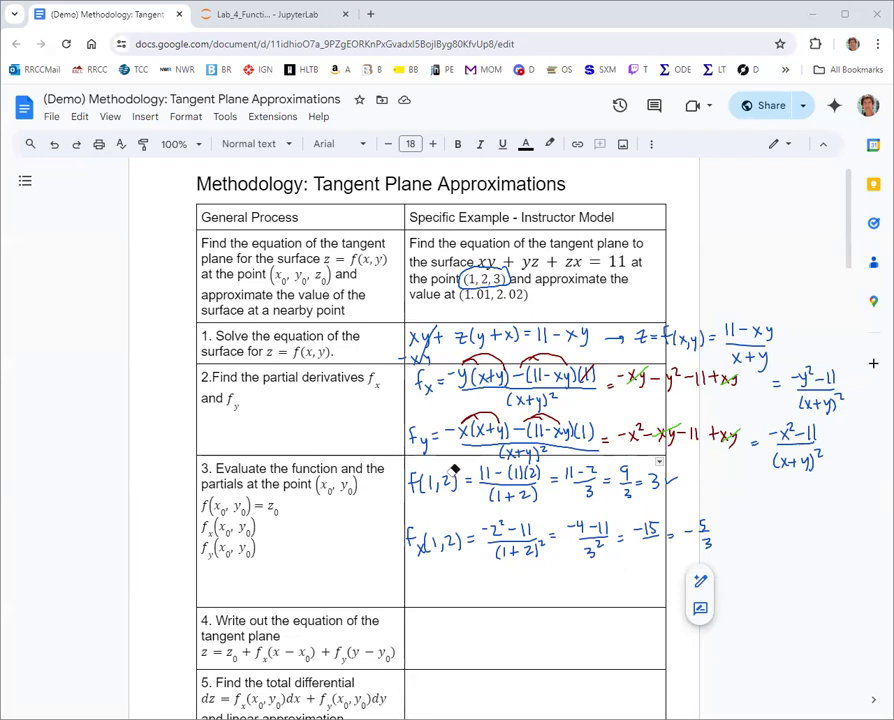
{"action": "mouse_move", "coordinate": [52, 310]}
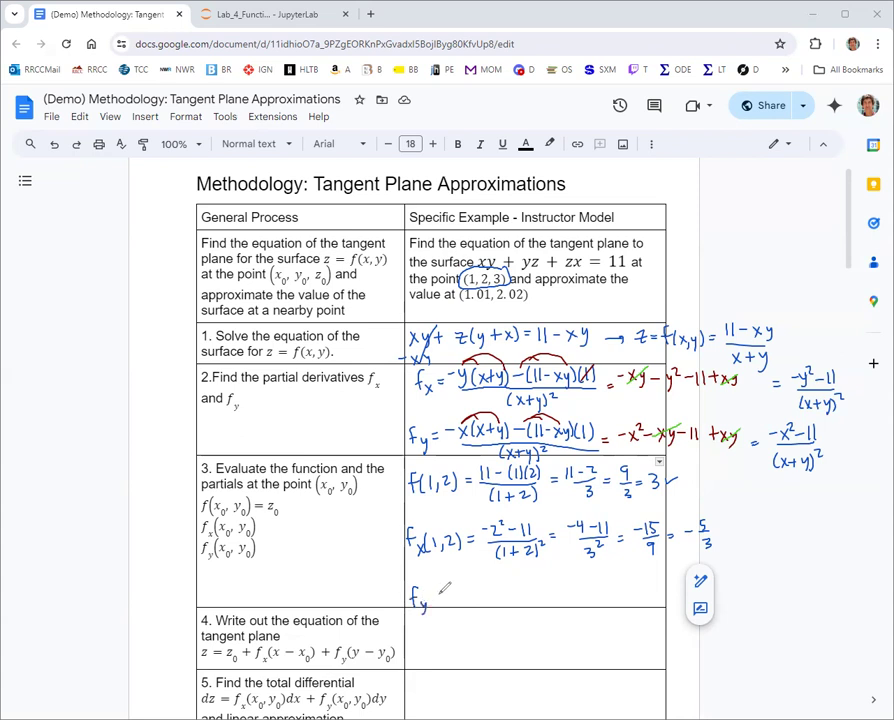
Begin writing f_y(1,2) = (−1² − 11)/(1+2)² beneath the f_x result
{"action": "left_click_drag", "start_coordinate": [433, 597], "coordinate": [440, 593]}
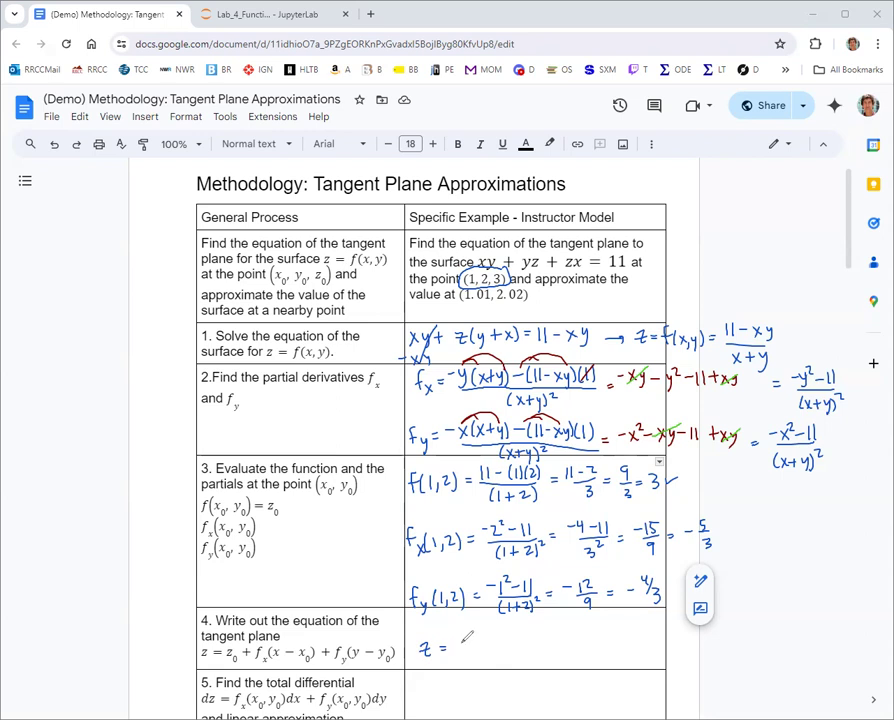
Handwrite z = 3 − (5/3)(x − 1) − (4/3)(y − 2) in step 4's Specific Example cell
{"action": "type", "text": "3"}
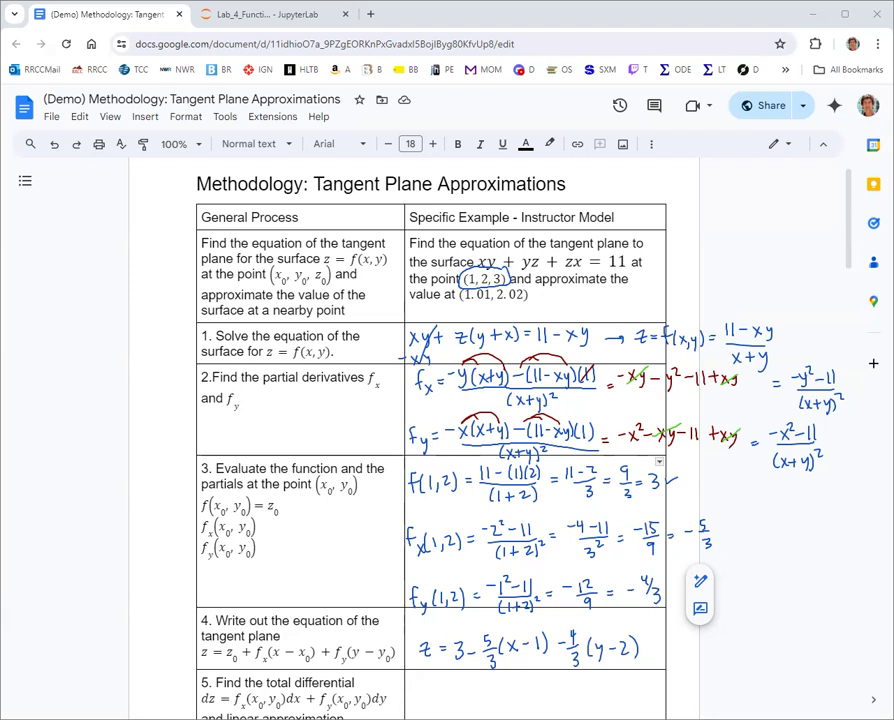
{"action": "mouse_move", "coordinate": [180, 578]}
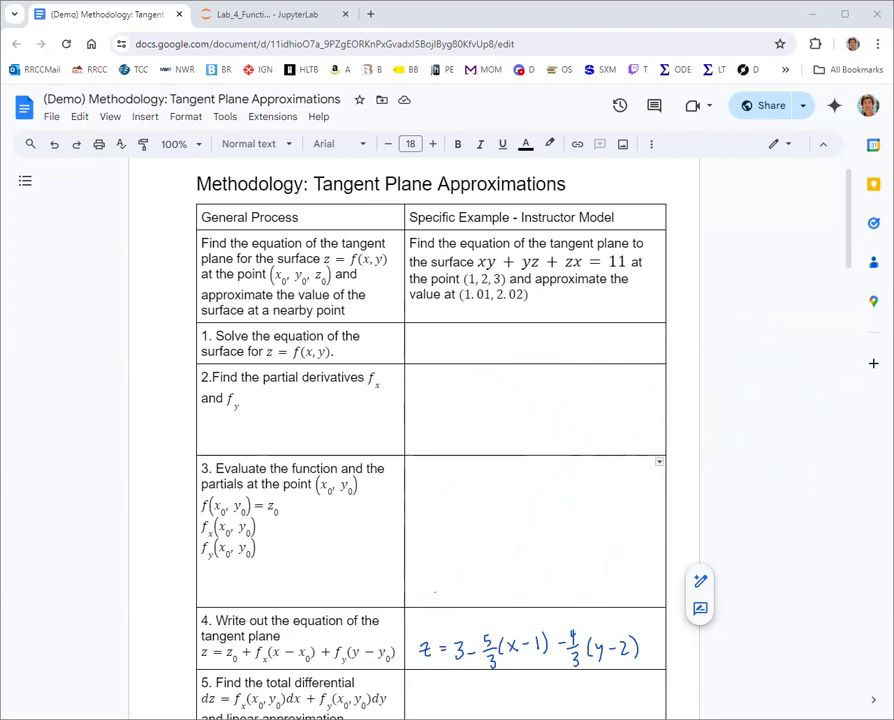
Erase the ink in rows 1–3, the circled point and the right margin
{"action": "scroll", "scroll_direction": "down", "scroll_amount": 3}
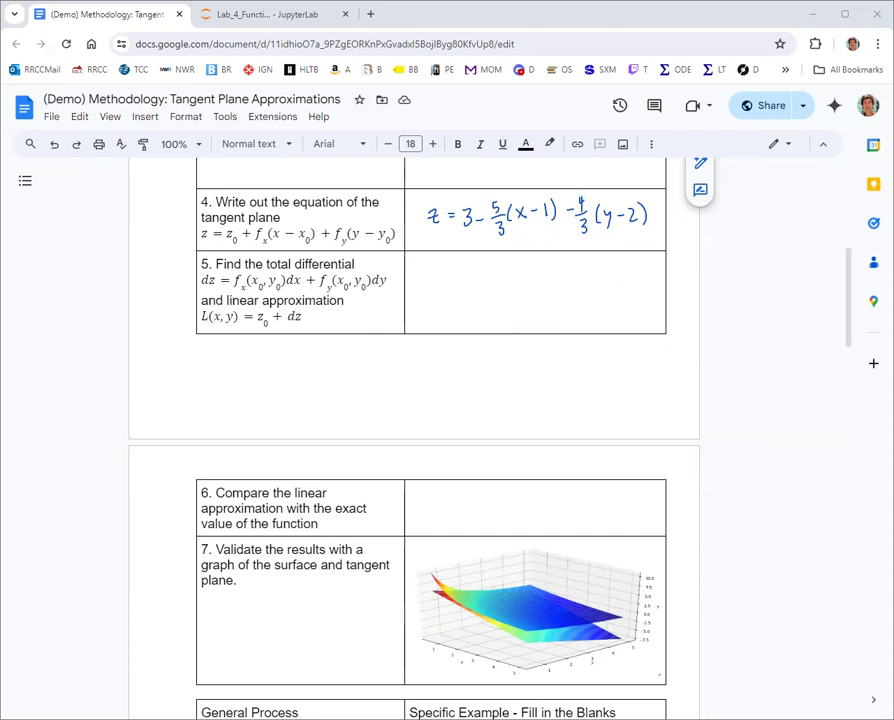
{"action": "mouse_move", "coordinate": [668, 294]}
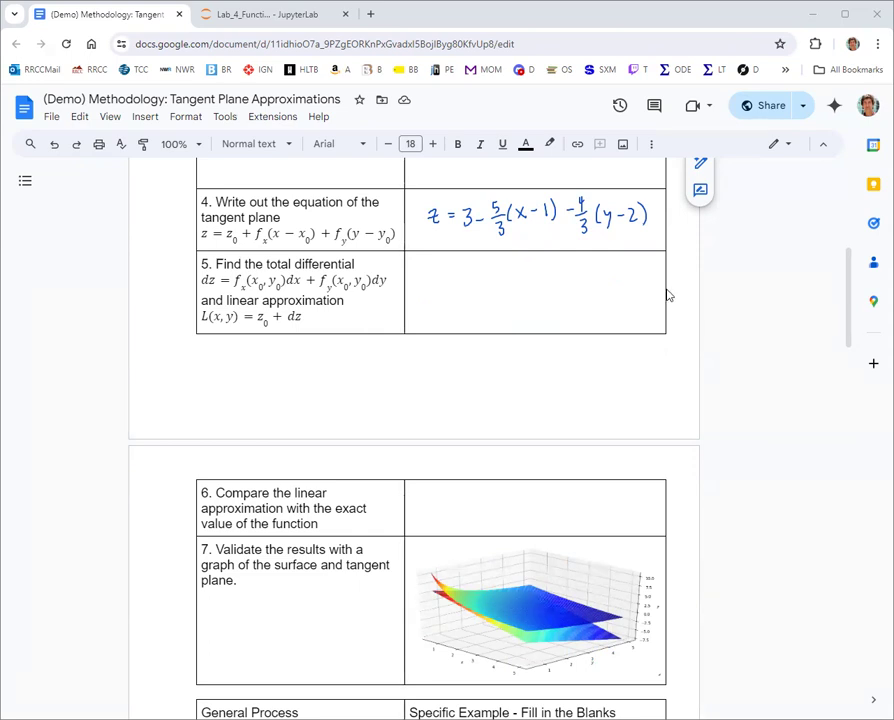
{"action": "mouse_move", "coordinate": [372, 332]}
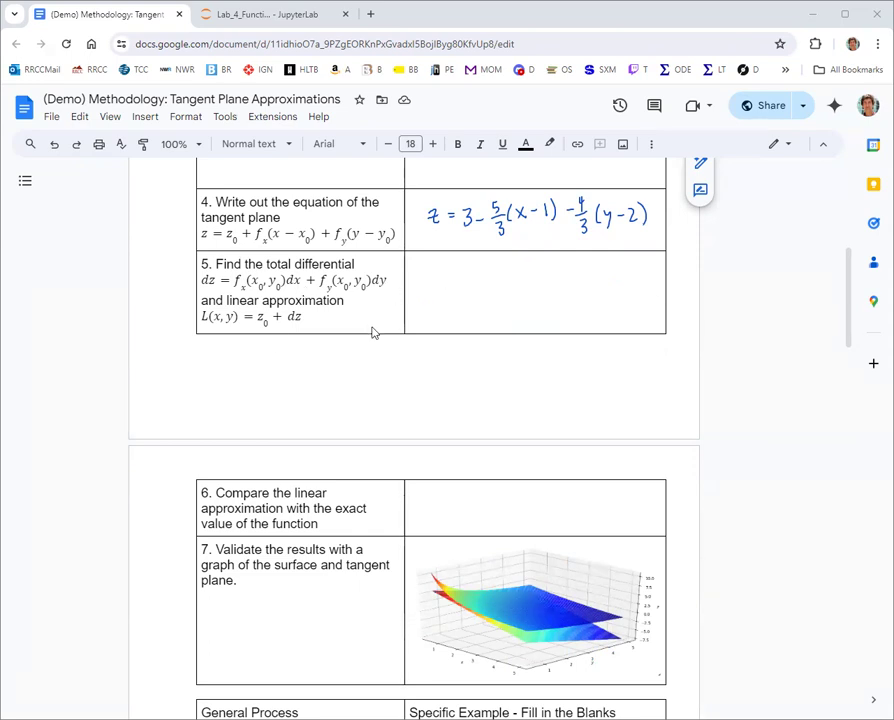
{"action": "mouse_move", "coordinate": [392, 352]}
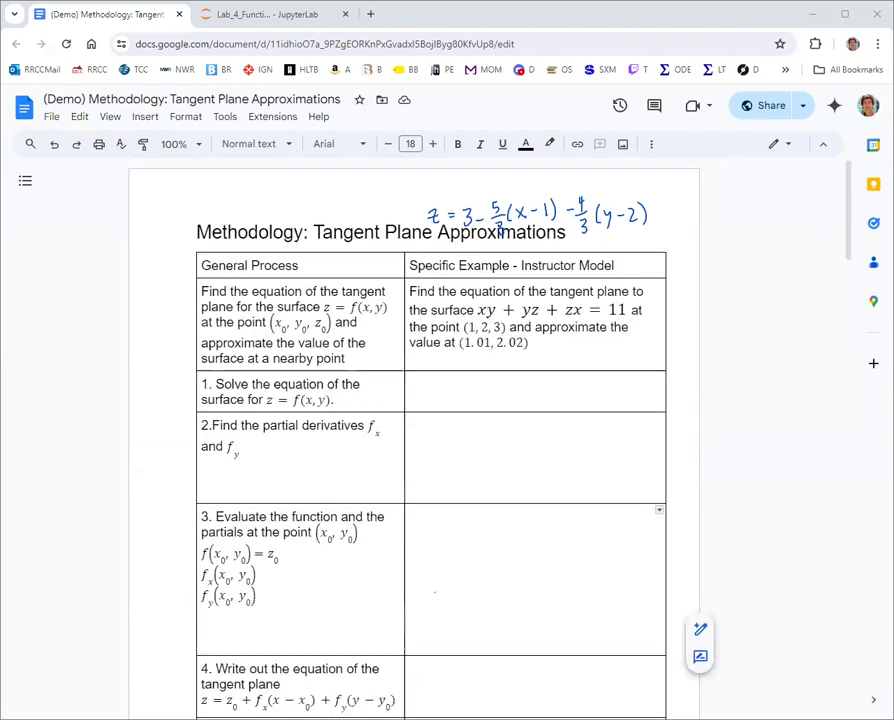
{"action": "mouse_move", "coordinate": [425, 500]}
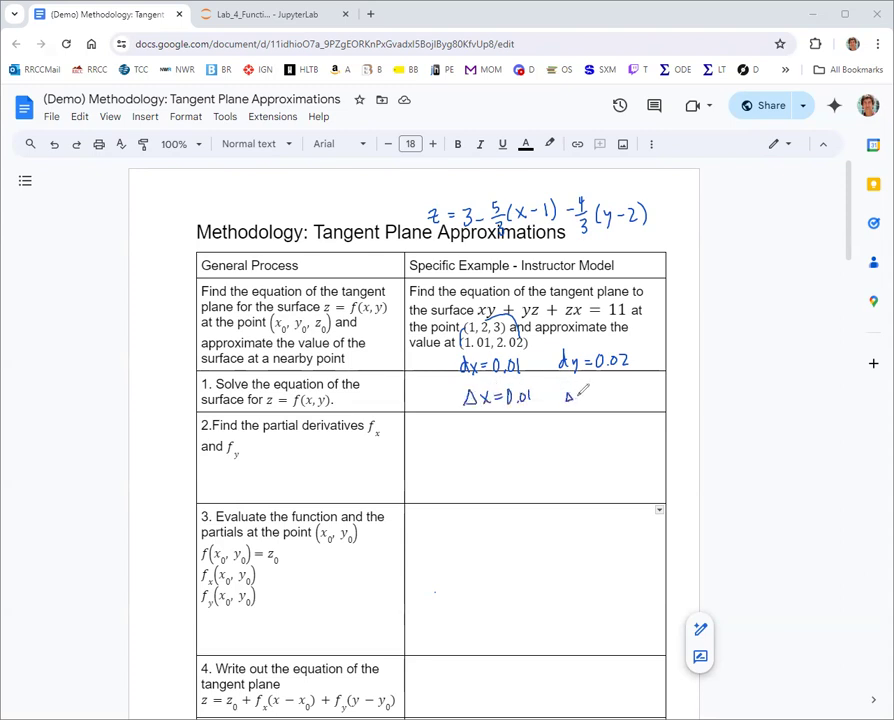
Write dx = Δx = 0.01 and dy = Δy = 0.02, labelling dz approximate and Δz exact
{"action": "left_click_drag", "start_coordinate": [560, 395], "coordinate": [625, 395]}
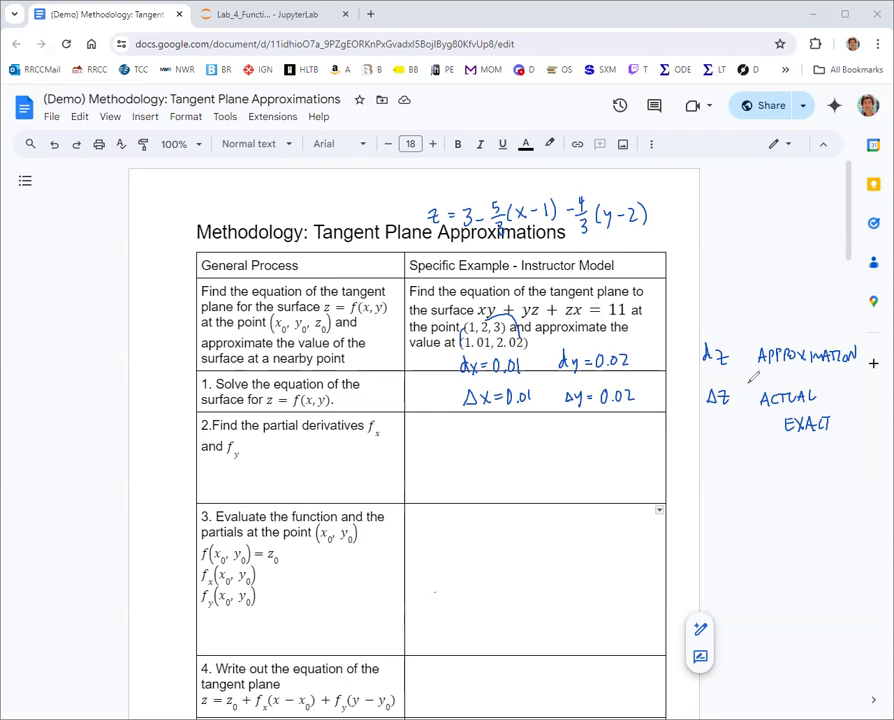
{"action": "mouse_move", "coordinate": [53, 428]}
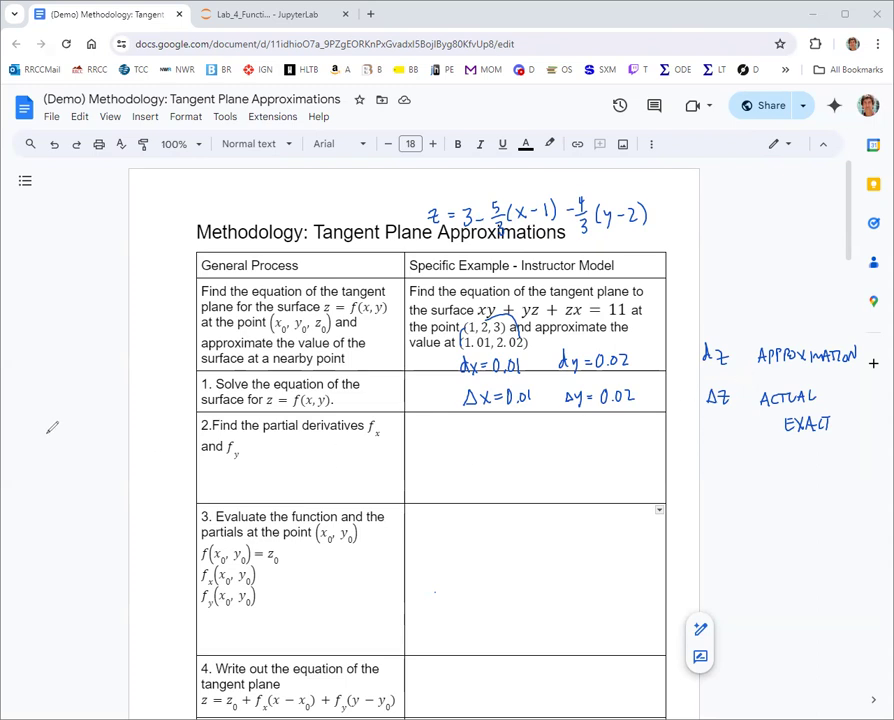
In step 5, handwrite dx = 0.01, dy = 0.02 and dz = −5/3(0.01) + −4/3(0.02)
{"action": "scroll", "scroll_direction": "down", "scroll_amount": 3}
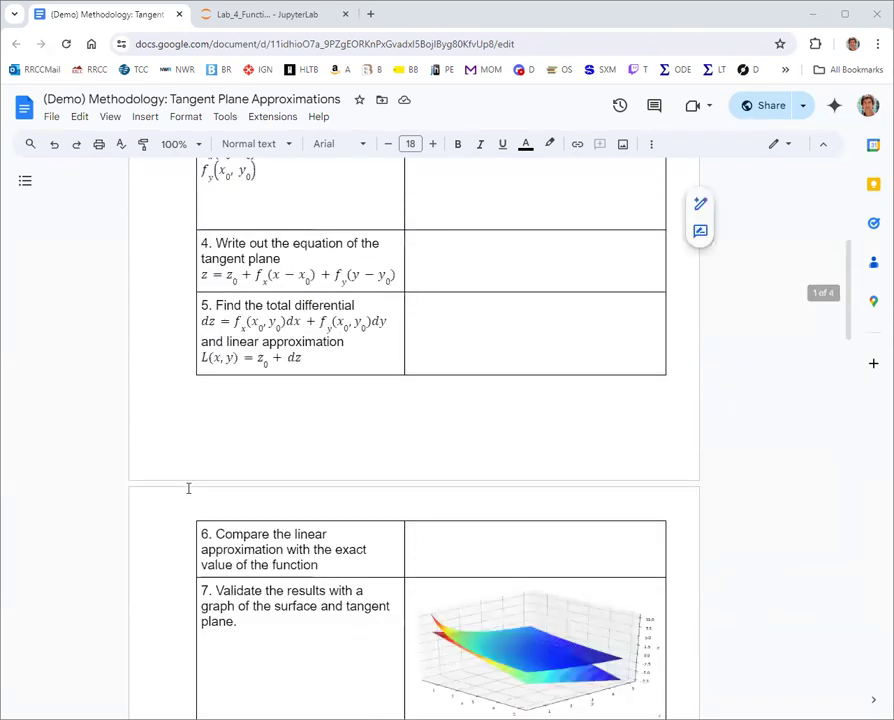
{"action": "scroll", "scroll_direction": "down", "scroll_amount": 3}
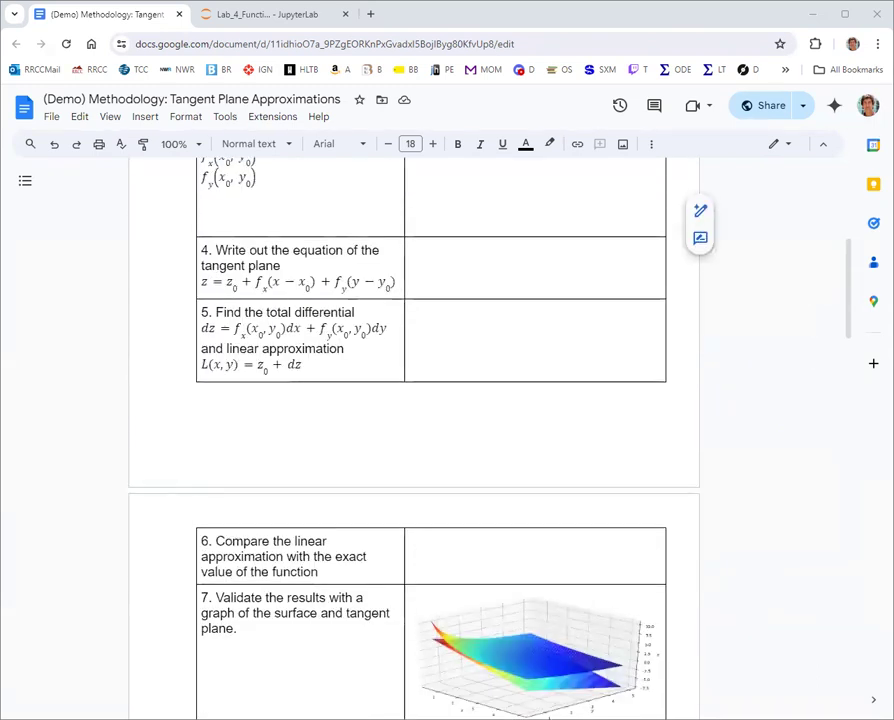
{"action": "mouse_move", "coordinate": [123, 443]}
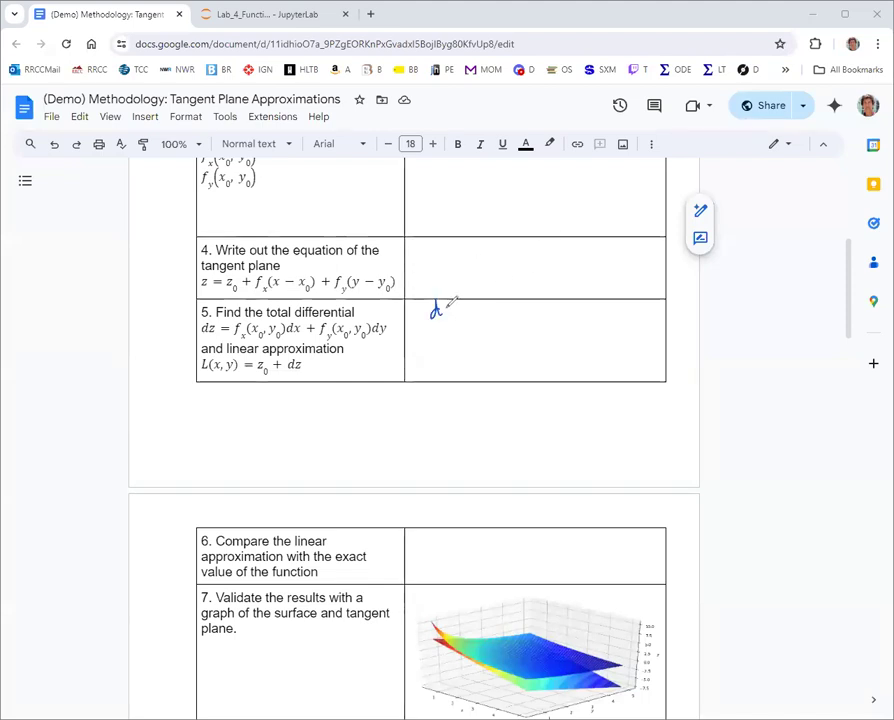
{"action": "type", "text": "dx = 0.6"}
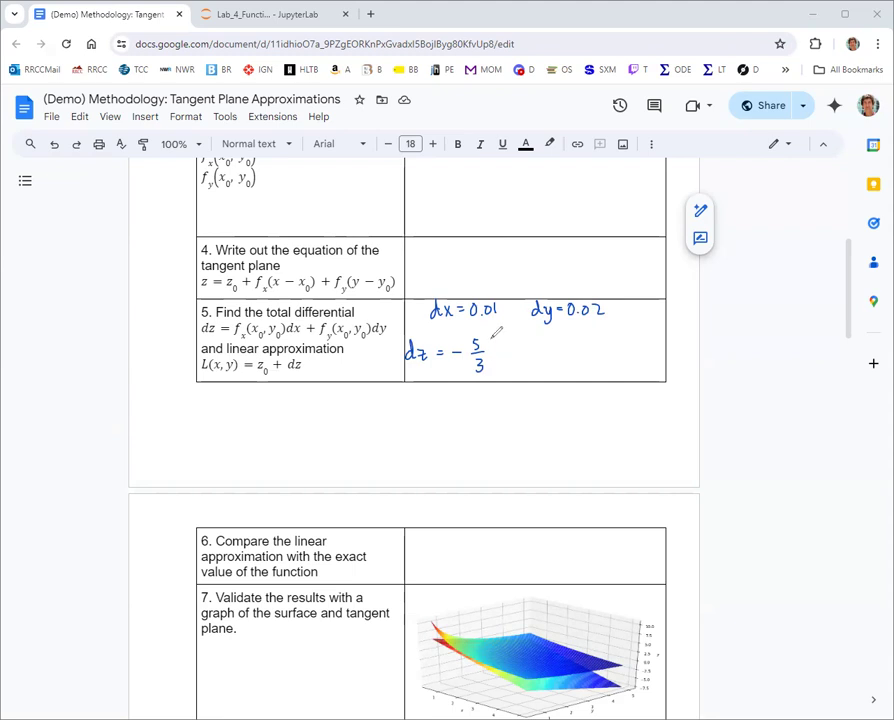
{"action": "left_click_drag", "start_coordinate": [495, 353], "coordinate": [525, 353]}
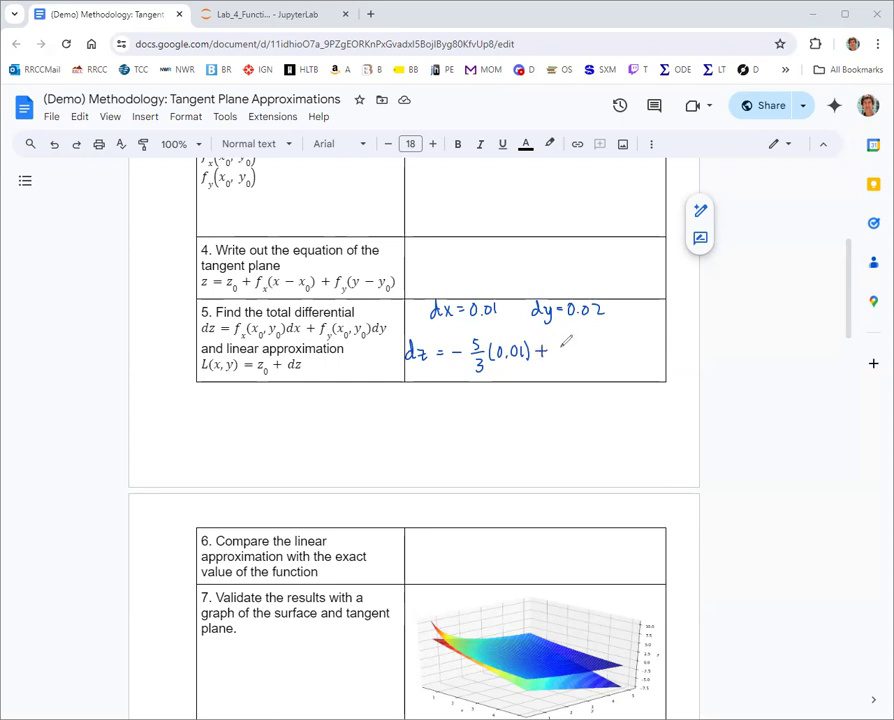
{"action": "left_click_drag", "start_coordinate": [567, 343], "coordinate": [575, 358]}
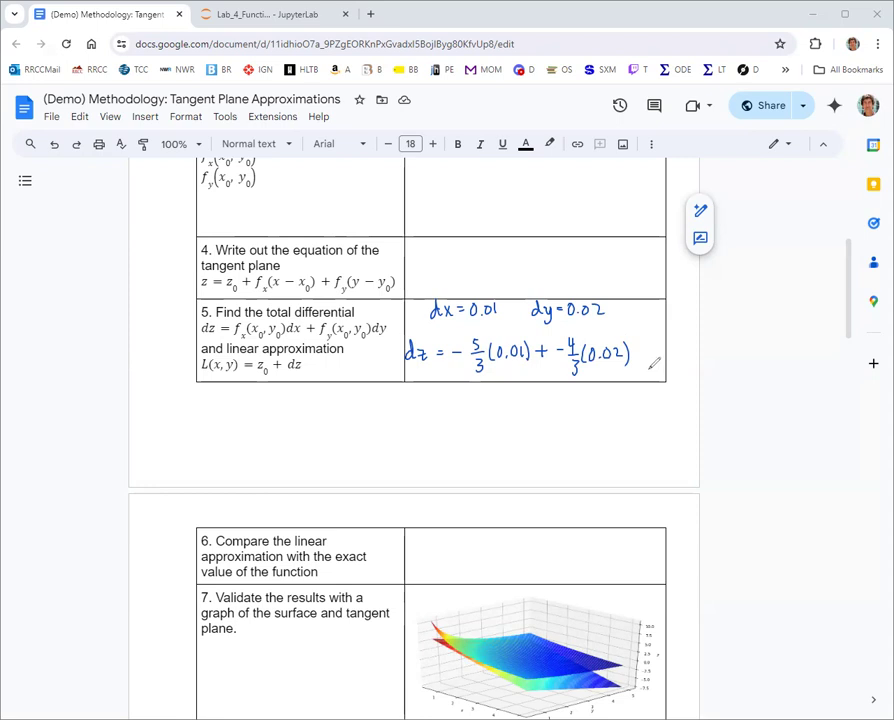
{"action": "mouse_move", "coordinate": [447, 293]}
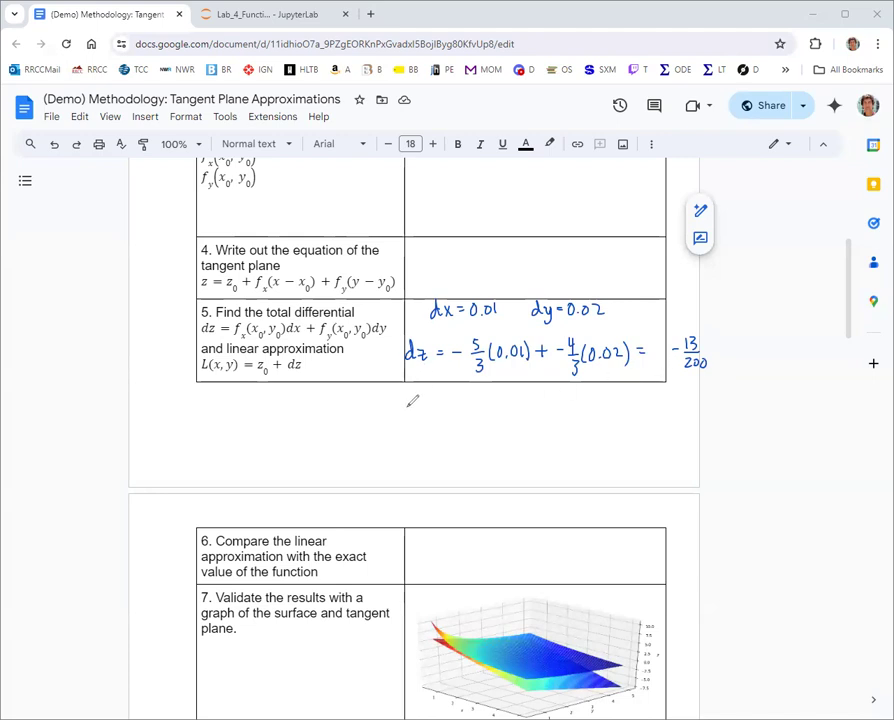
Handwrite L(x,y) = 3 − 13/200 ≈ 2.956 below the step 5 row
{"action": "left_click_drag", "start_coordinate": [393, 400], "coordinate": [408, 418]}
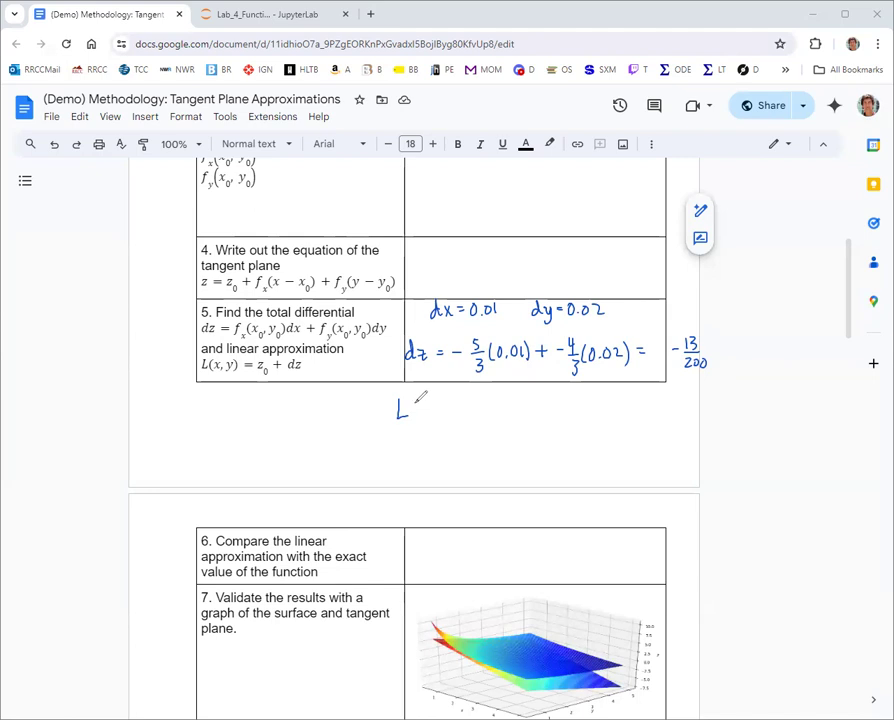
{"action": "left_click_drag", "start_coordinate": [420, 405], "coordinate": [425, 420]}
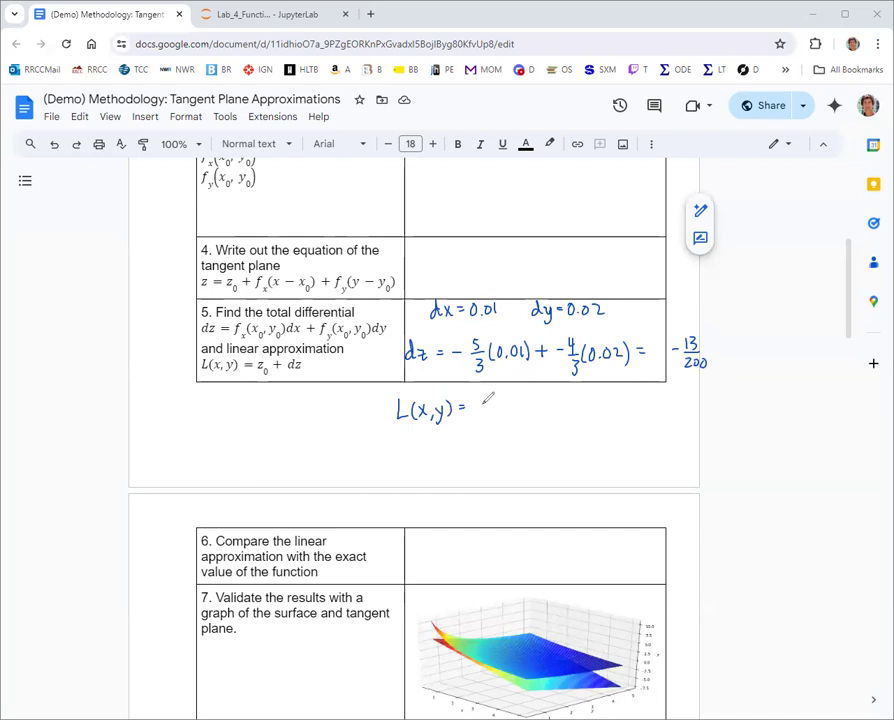
{"action": "type", "text": "3"}
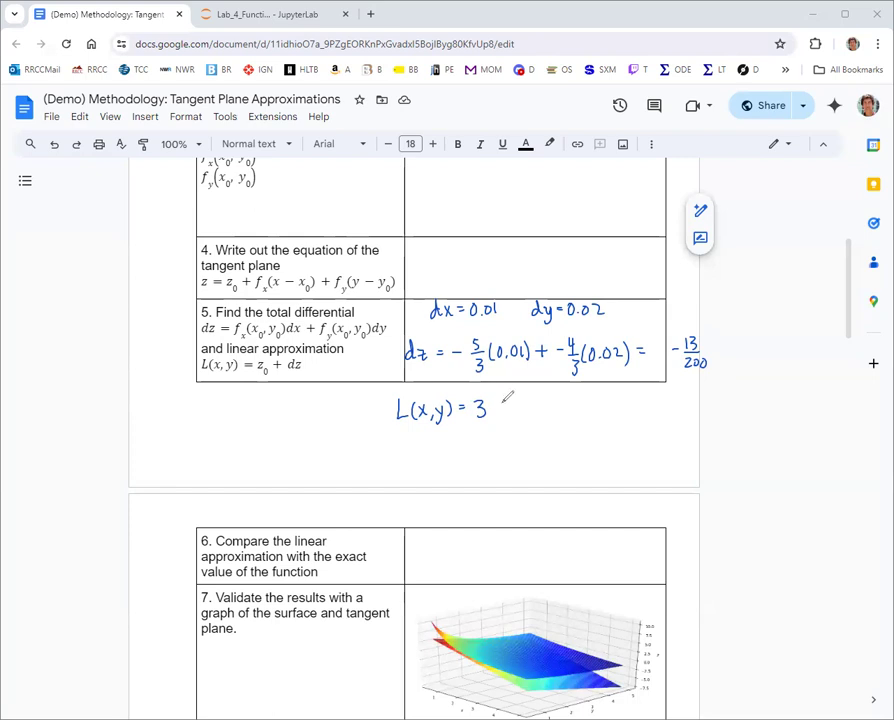
{"action": "left_click_drag", "start_coordinate": [495, 408], "coordinate": [530, 415]}
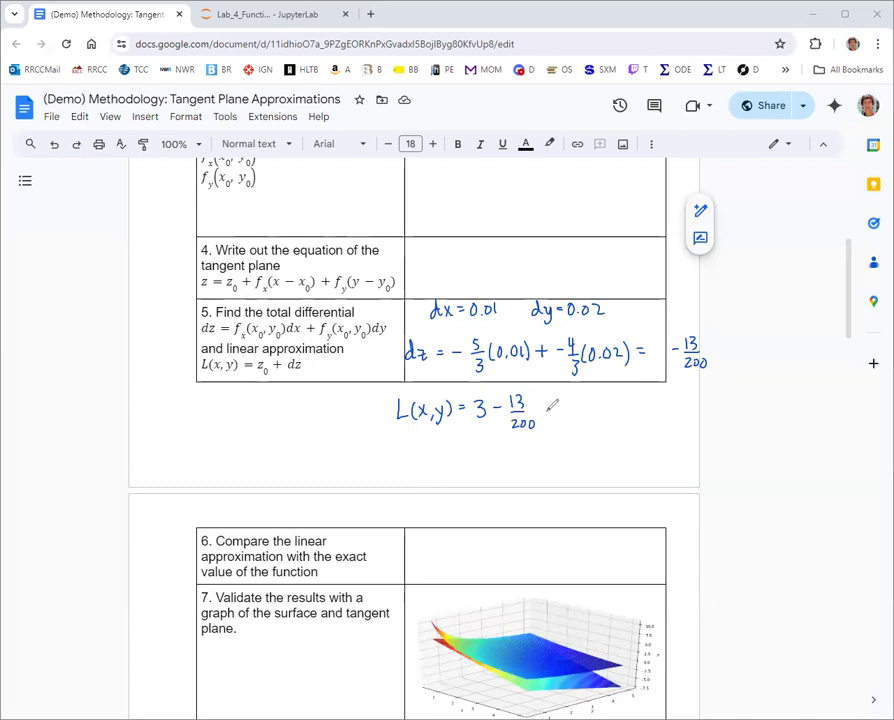
{"action": "left_click_drag", "start_coordinate": [545, 415], "coordinate": [575, 395]}
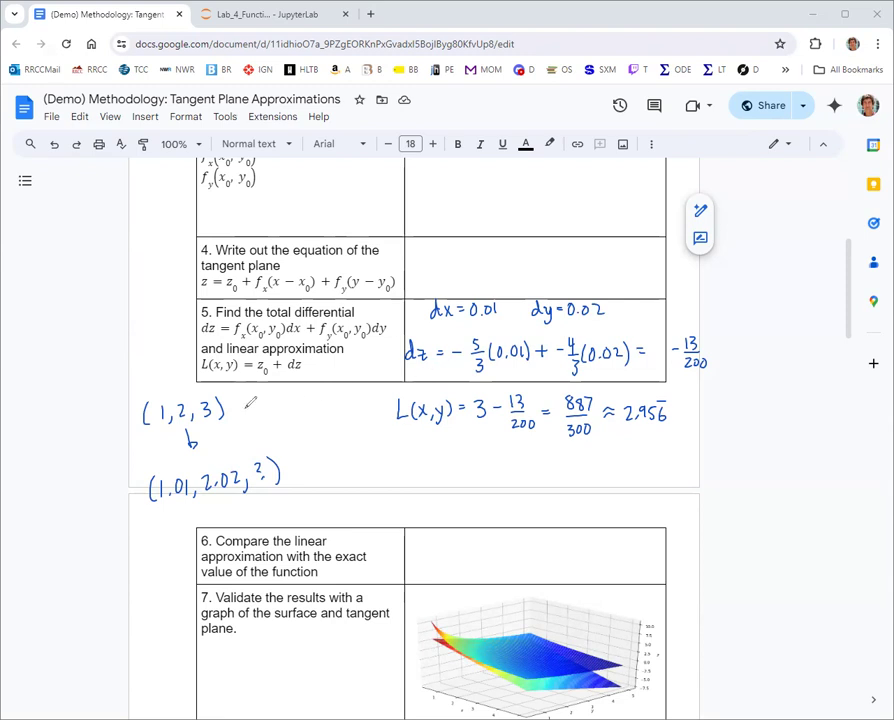
Note the point comparison, handwrite f(x,y) = (11 − xy)/(x − y), then select the row 6 cell
{"action": "left_click_drag", "start_coordinate": [235, 405], "coordinate": [270, 400]}
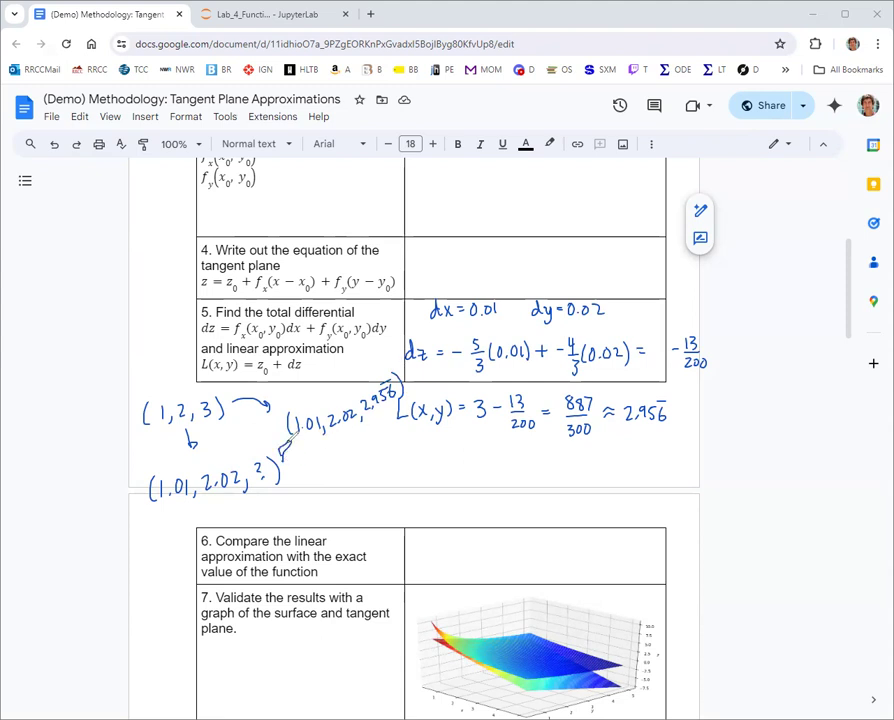
{"action": "mouse_move", "coordinate": [465, 455]}
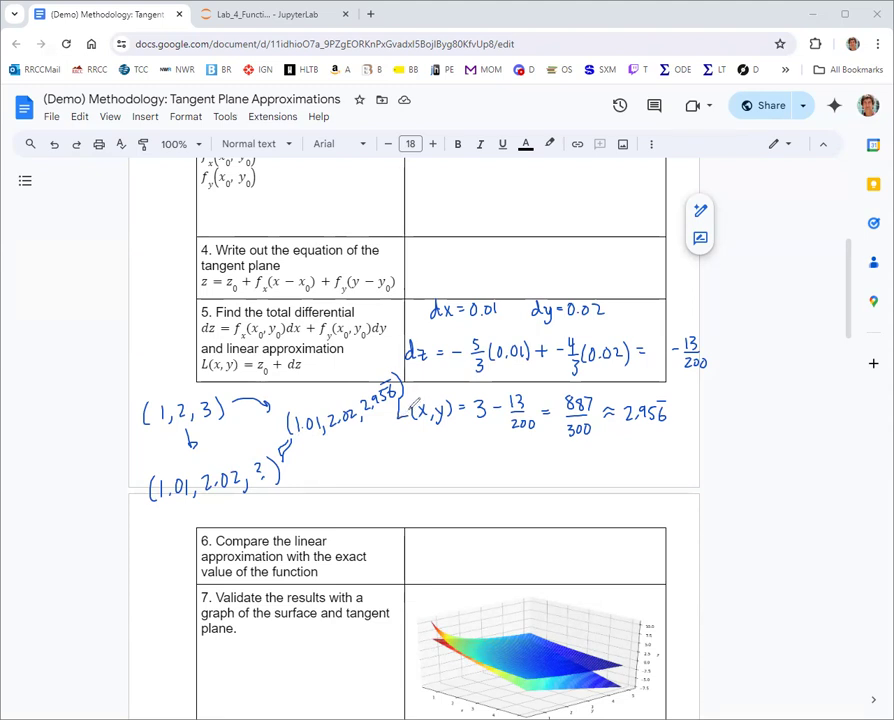
{"action": "mouse_move", "coordinate": [527, 452]}
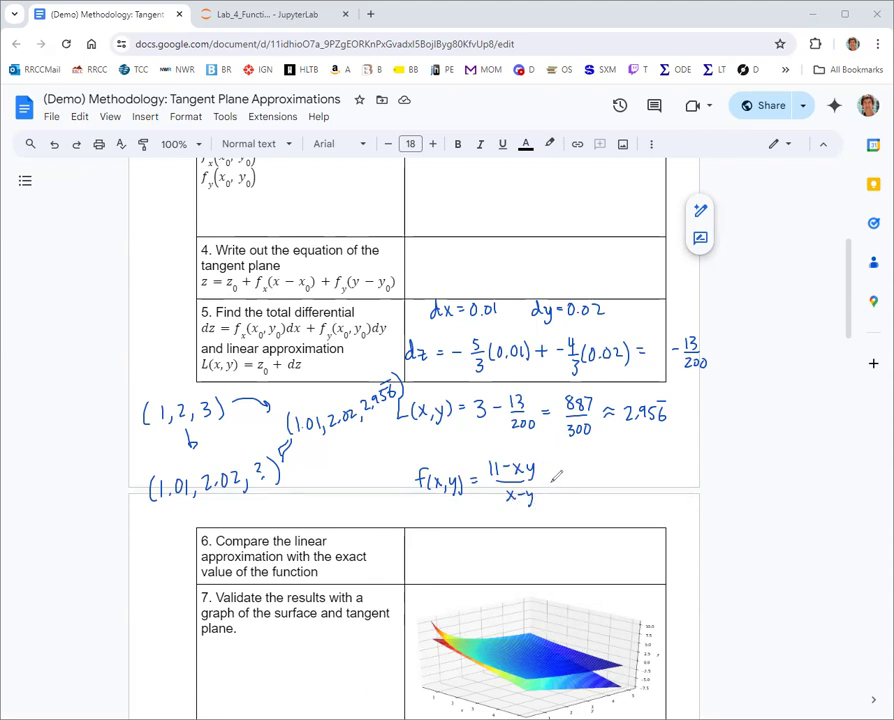
{"action": "mouse_move", "coordinate": [555, 475]}
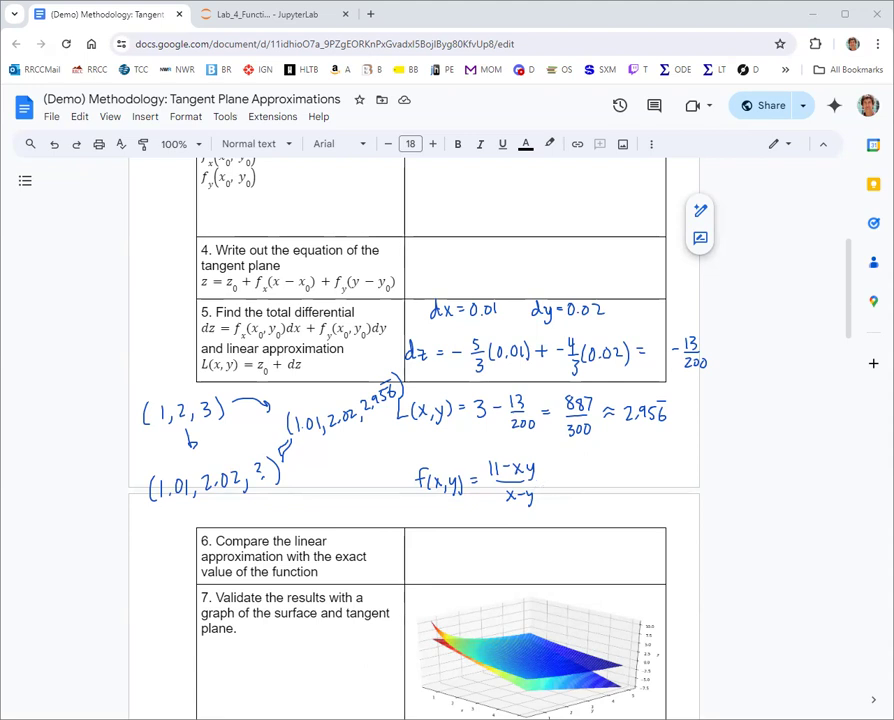
{"action": "mouse_move", "coordinate": [44, 588]}
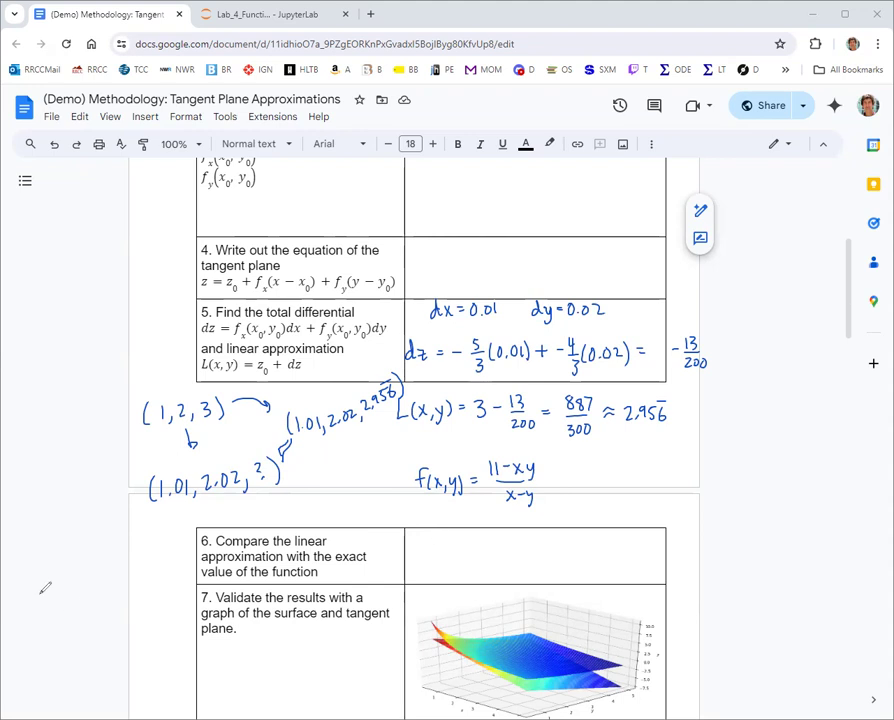
{"action": "left_click", "coordinate": [535, 563]}
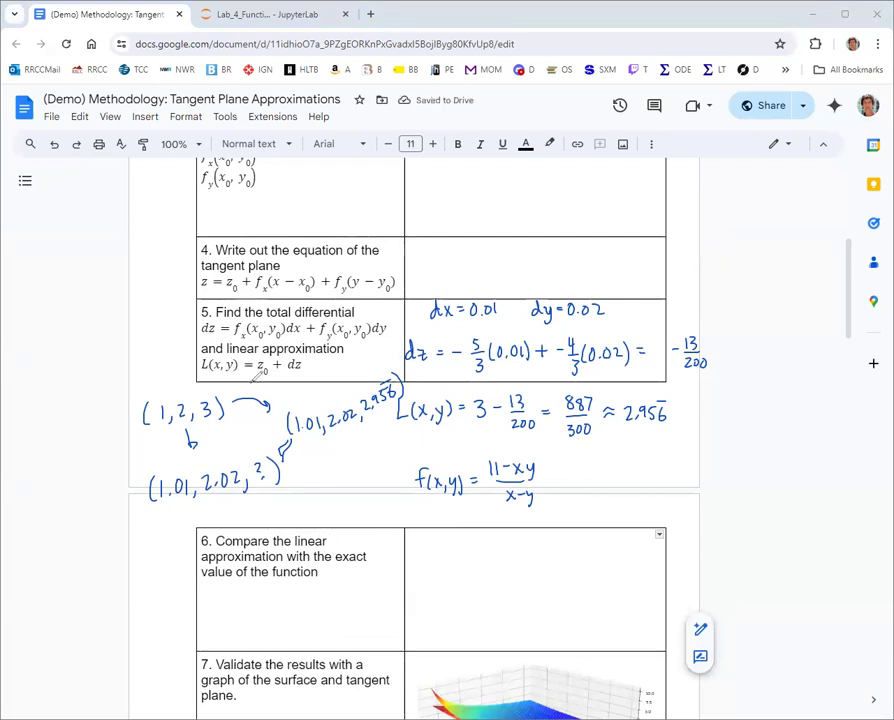
{"action": "mouse_move", "coordinate": [420, 535]}
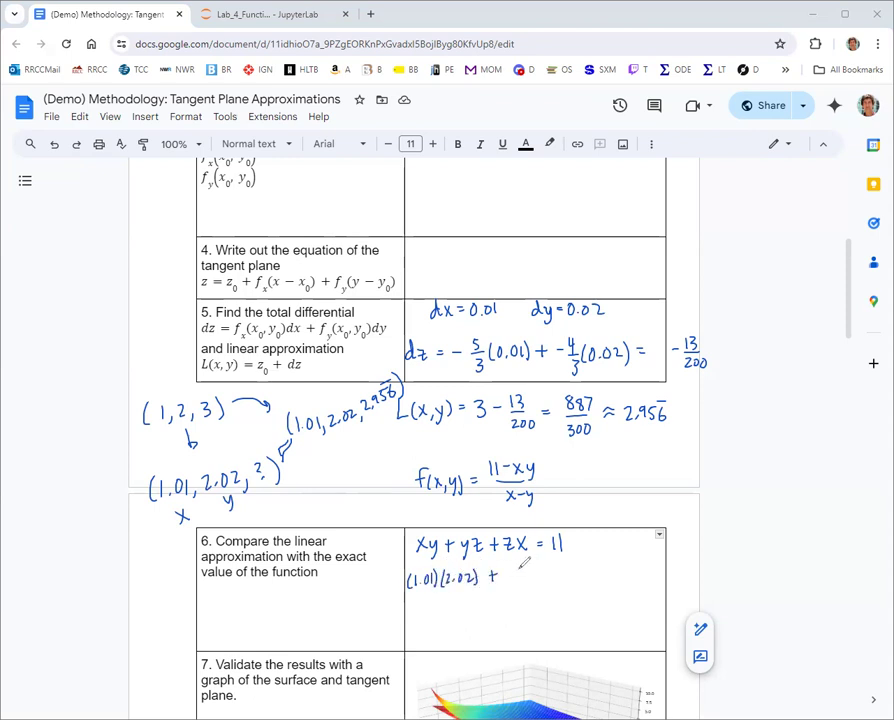
Substitute 1.01 and 2.02 into xy+yz+zx=11, reduce to 3.03z = 8.9598, and draw an arrow
{"action": "type", "text": "2.02z +"}
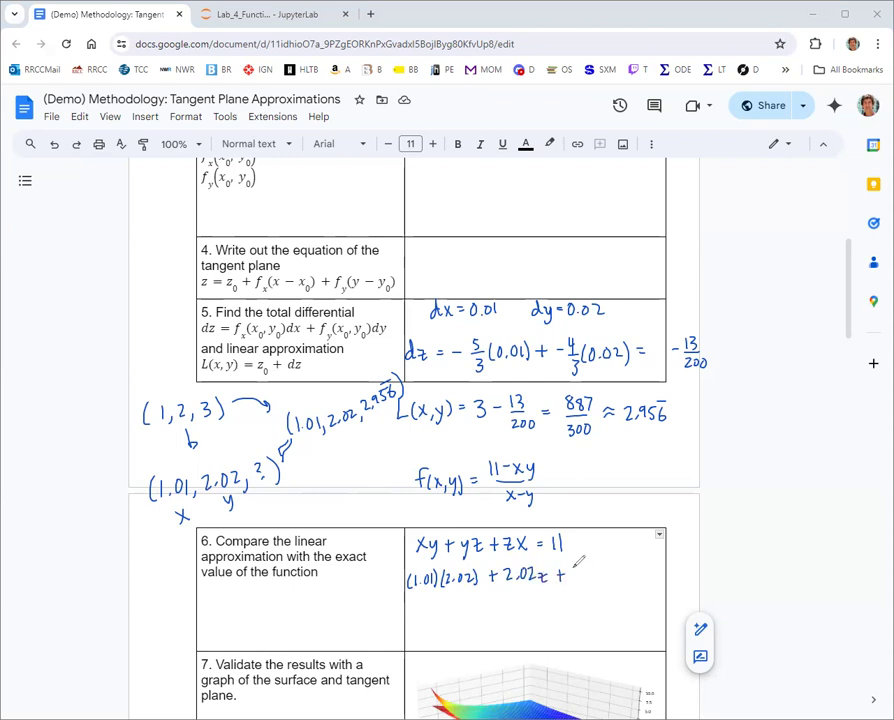
{"action": "type", "text": "1.01z = 11"}
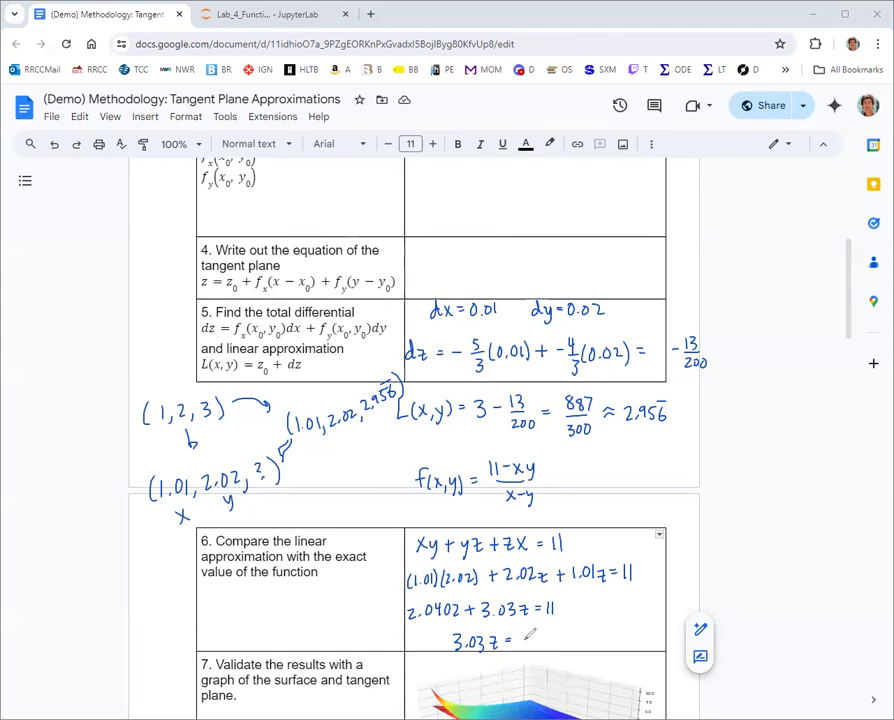
{"action": "type", "text": "8.9598"}
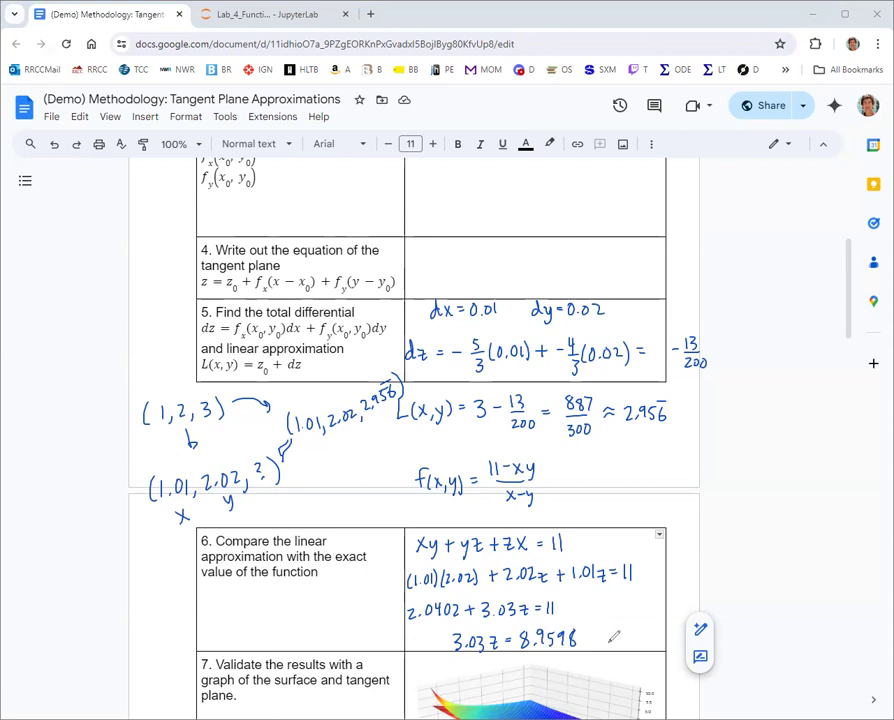
{"action": "left_click_drag", "start_coordinate": [648, 495], "coordinate": [590, 635]}
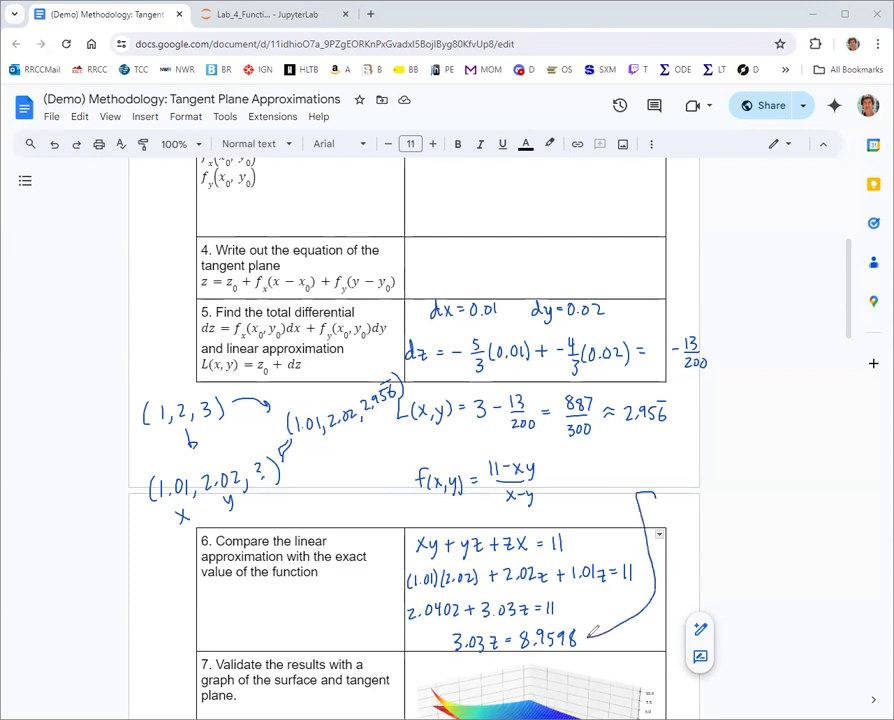
Write z = 2.957029 at the arrow's end, right of the table
{"action": "type", "text": "z="}
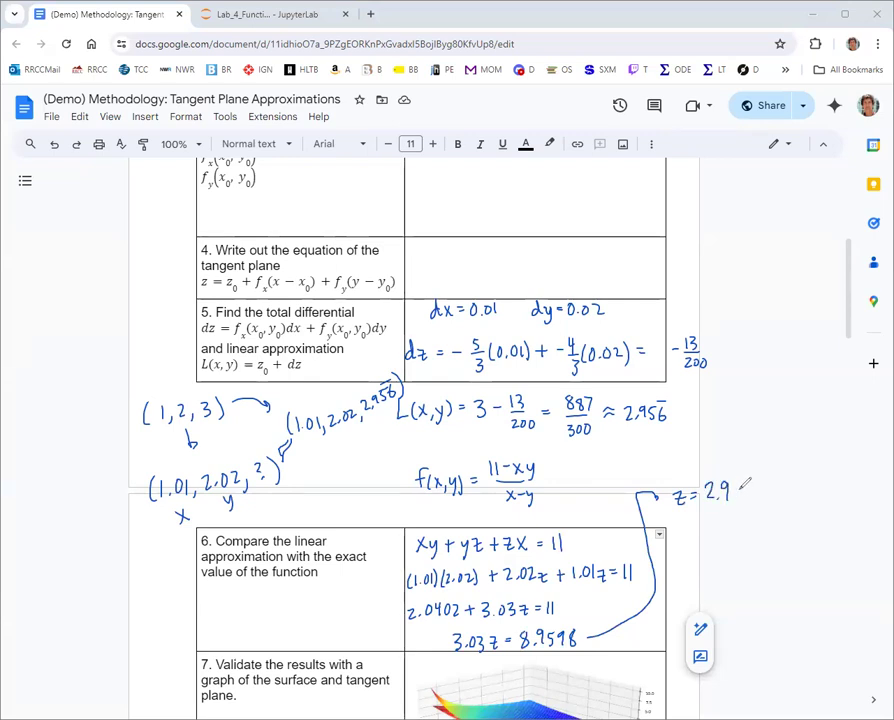
{"action": "type", "text": "57029"}
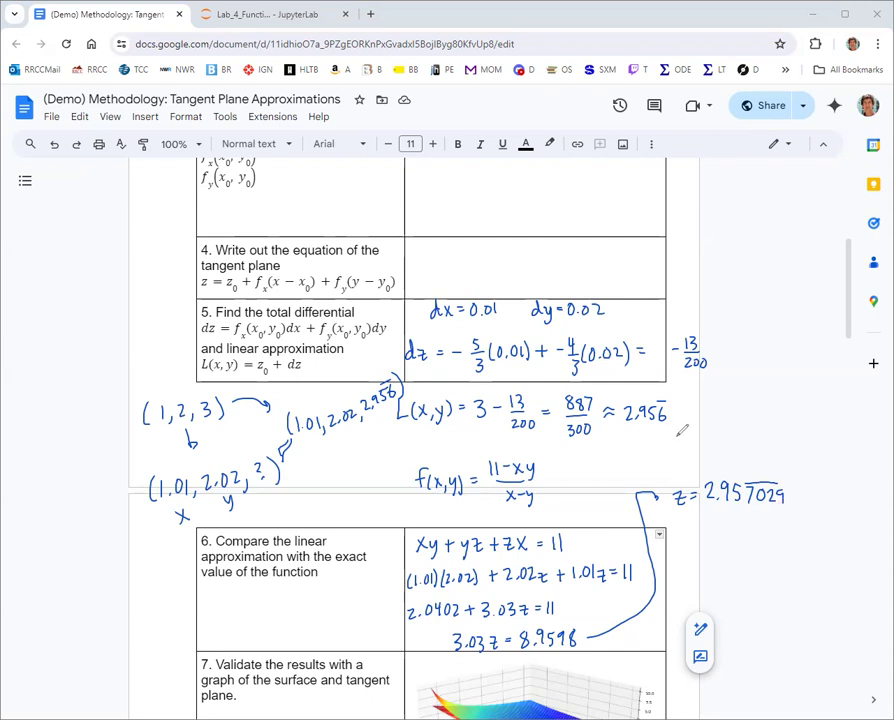
{"action": "mouse_move", "coordinate": [116, 344]}
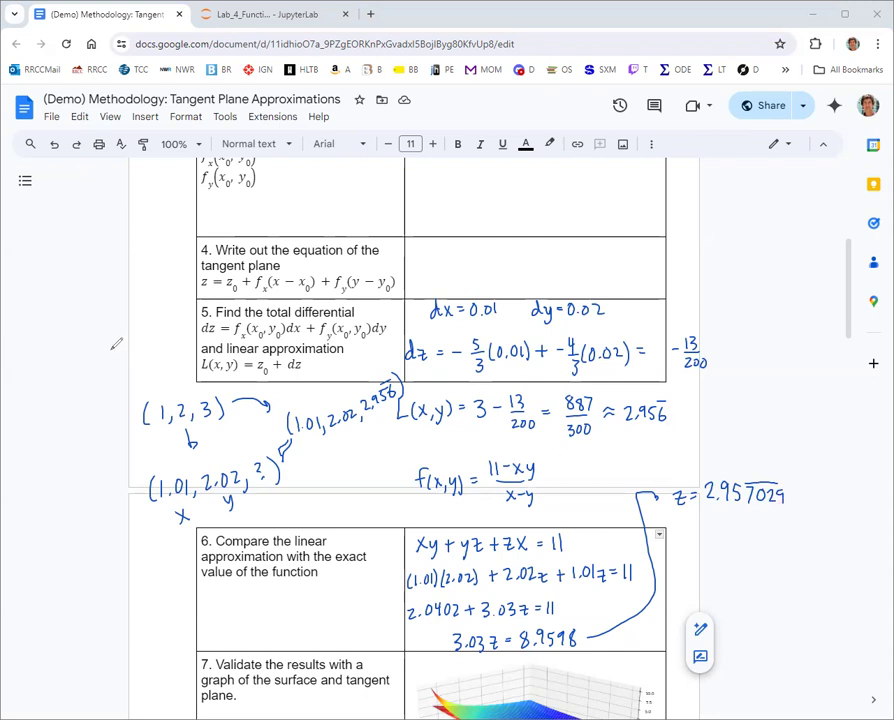
{"action": "mouse_move", "coordinate": [82, 362]}
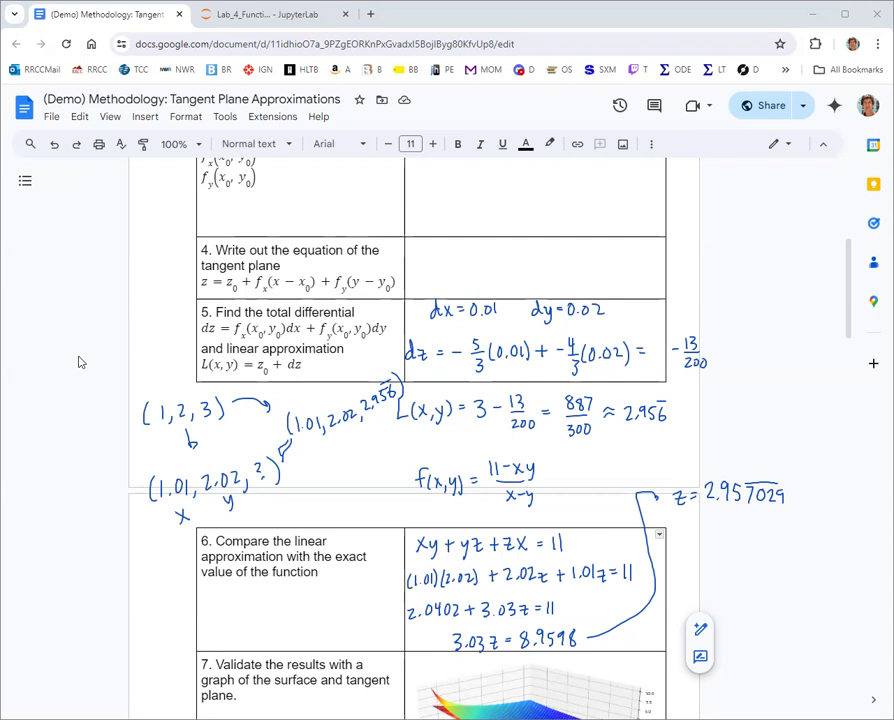
{"action": "mouse_move", "coordinate": [677, 423]}
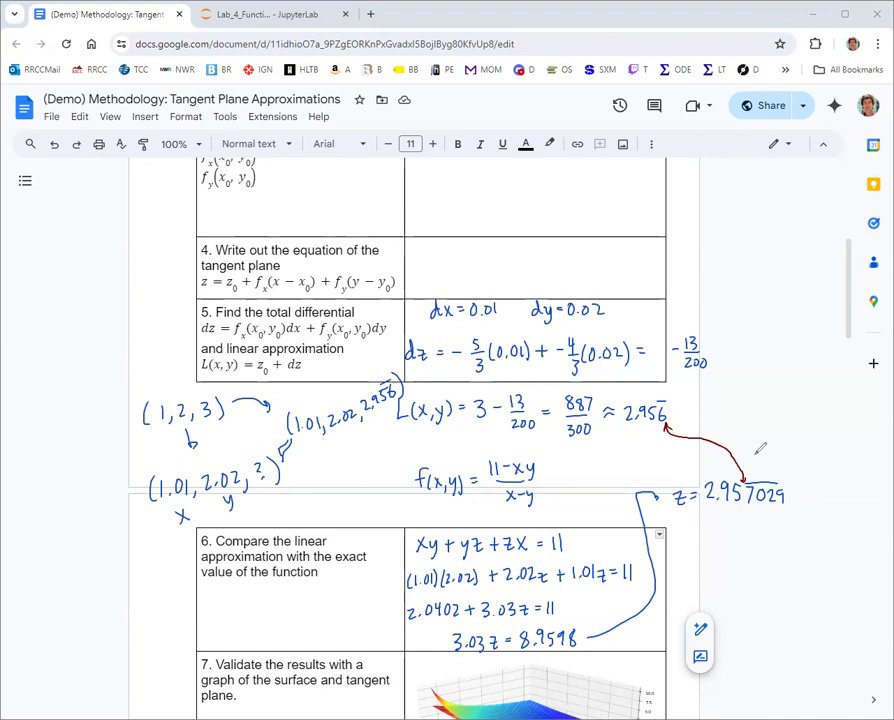
{"action": "mouse_move", "coordinate": [830, 400]}
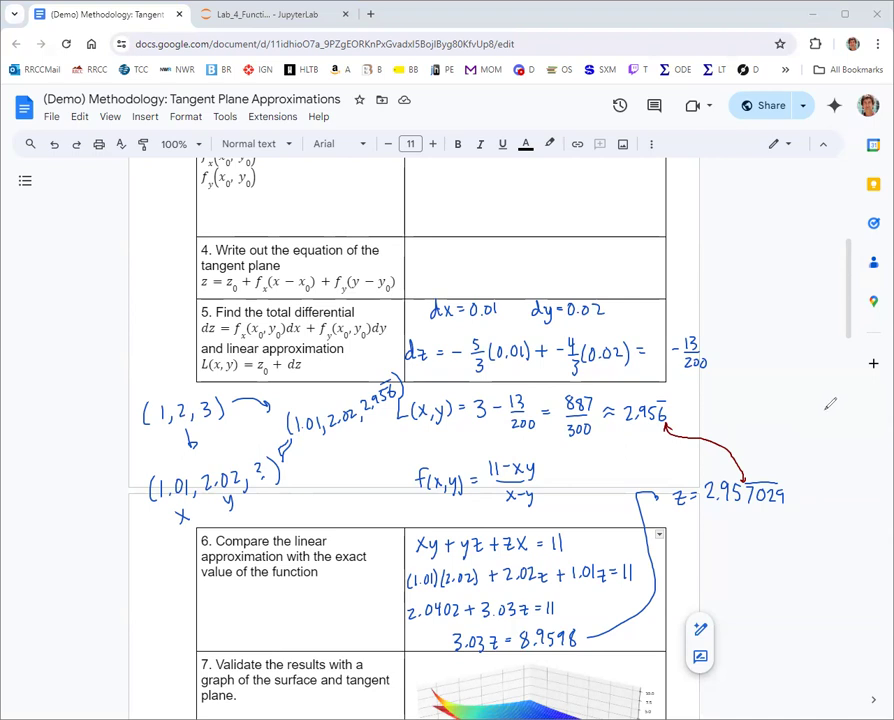
{"action": "mouse_move", "coordinate": [832, 404]}
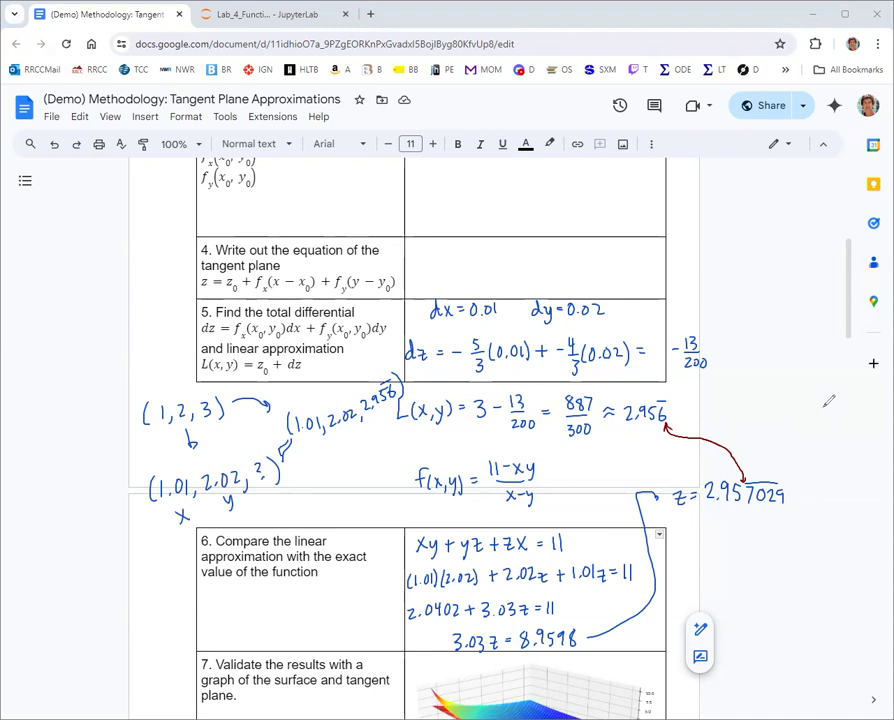
{"action": "mouse_move", "coordinate": [828, 399]}
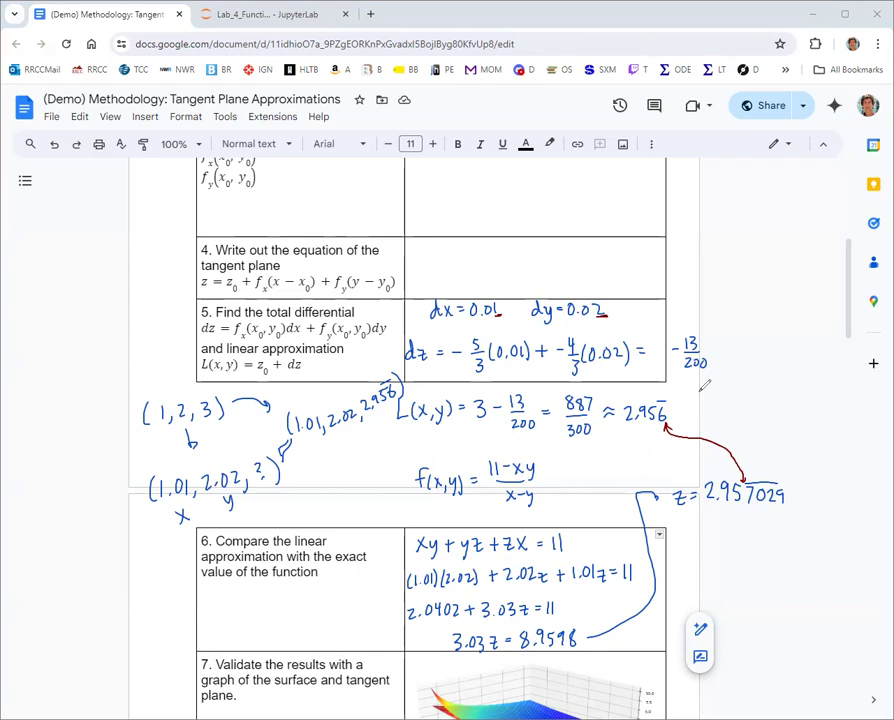
{"action": "mouse_move", "coordinate": [820, 440]}
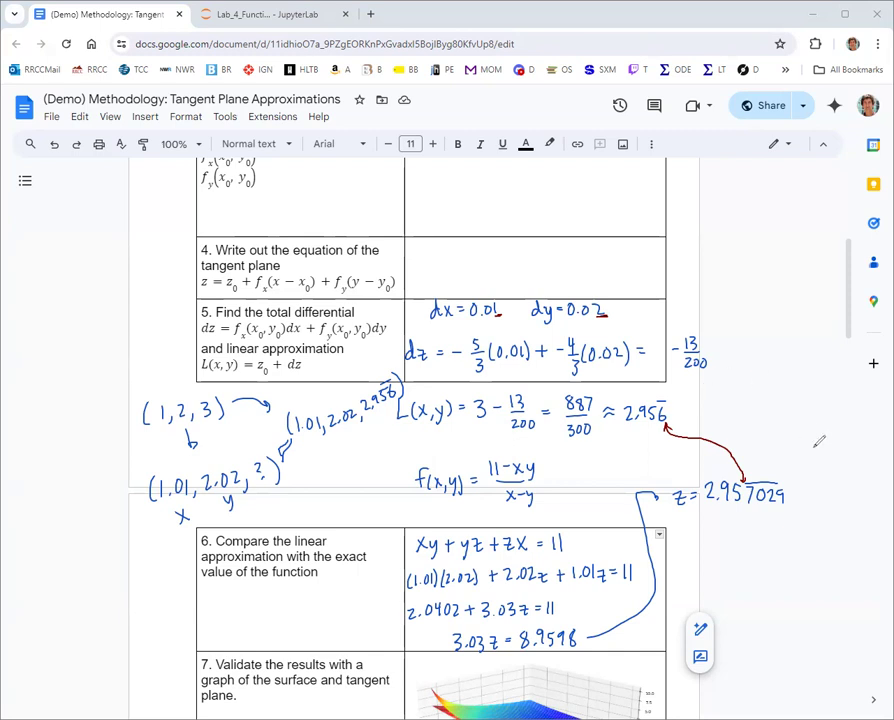
{"action": "mouse_move", "coordinate": [851, 395]}
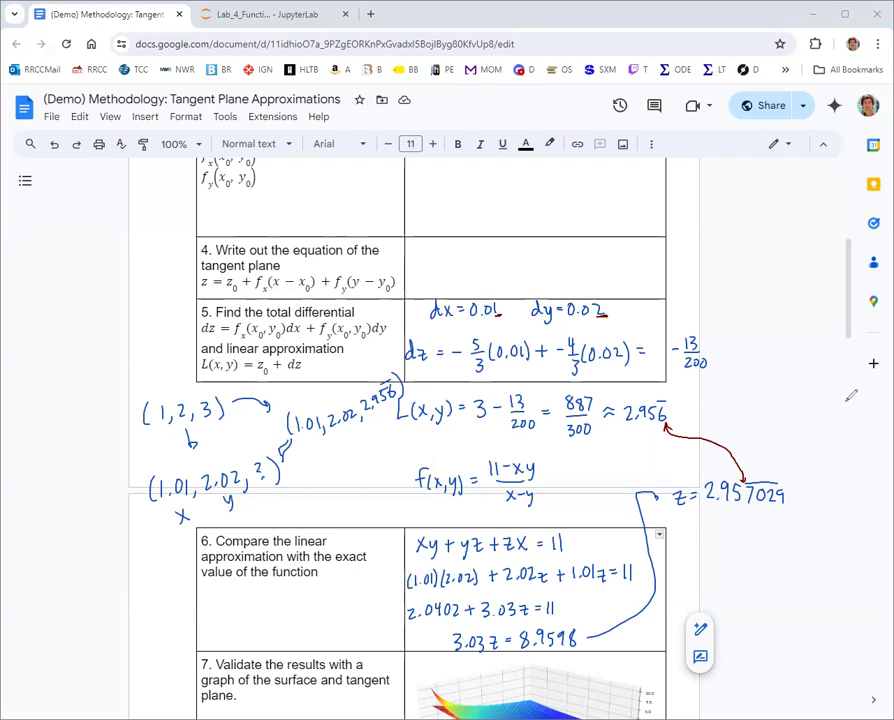
{"action": "mouse_move", "coordinate": [150, 555]}
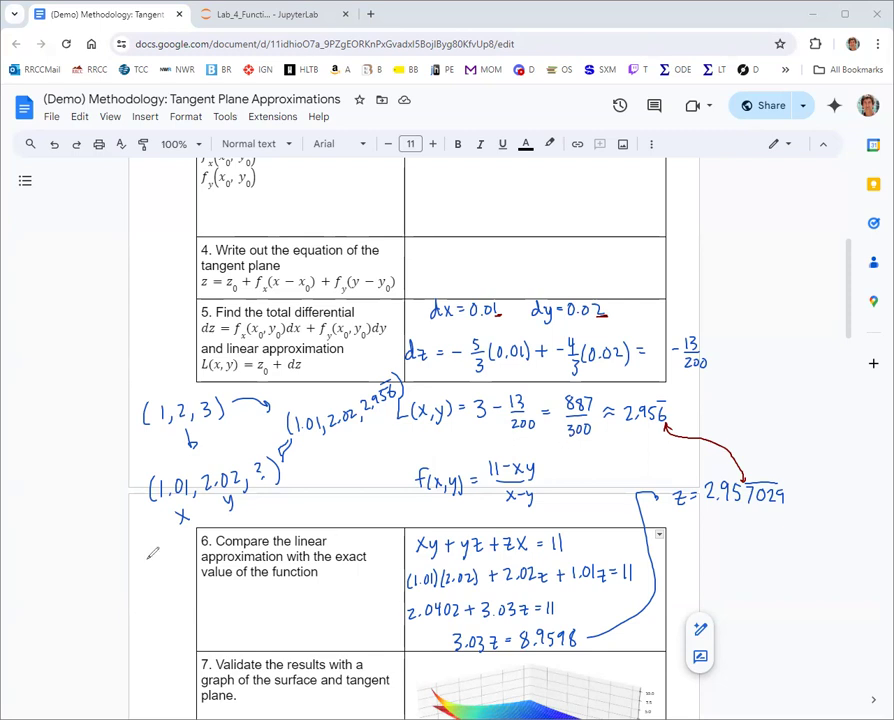
{"action": "mouse_move", "coordinate": [54, 554]}
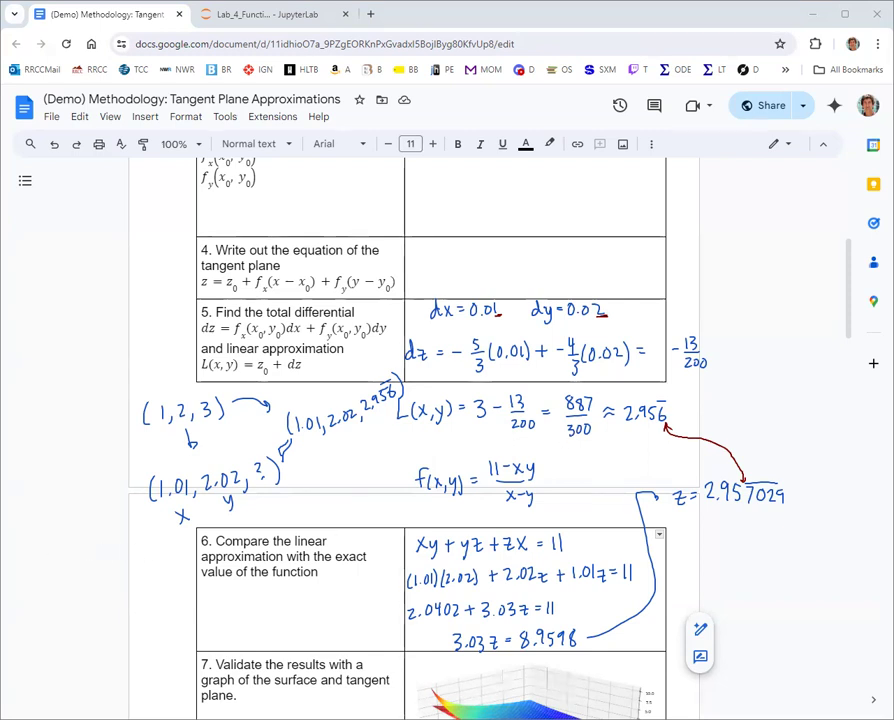
{"action": "mouse_move", "coordinate": [70, 442]}
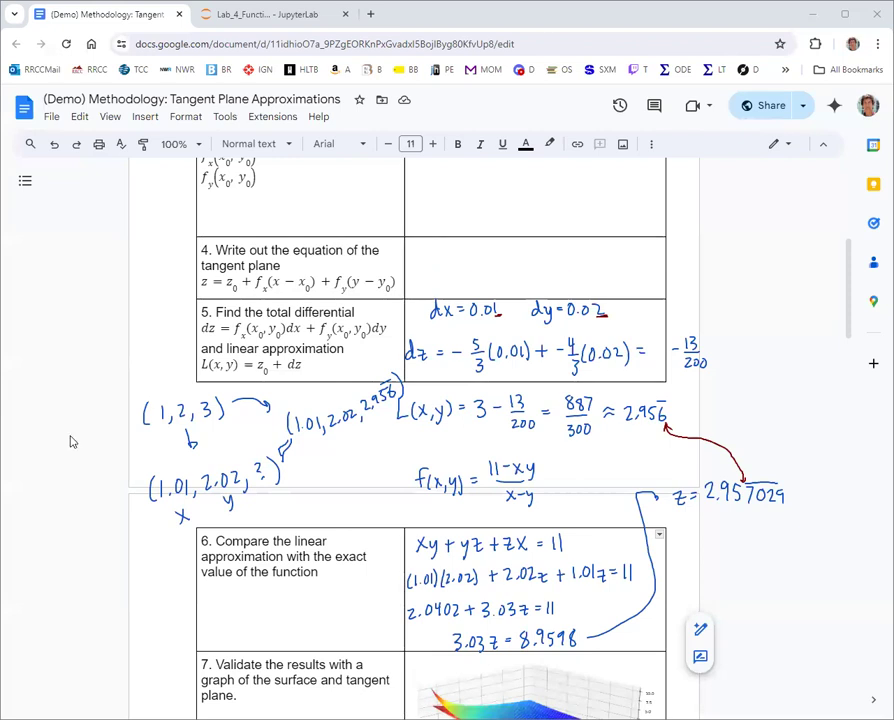
Switch to the Lab_4_Functions_of_Several_Variables notebook tab in JupyterLab
{"action": "left_click", "coordinate": [260, 14]}
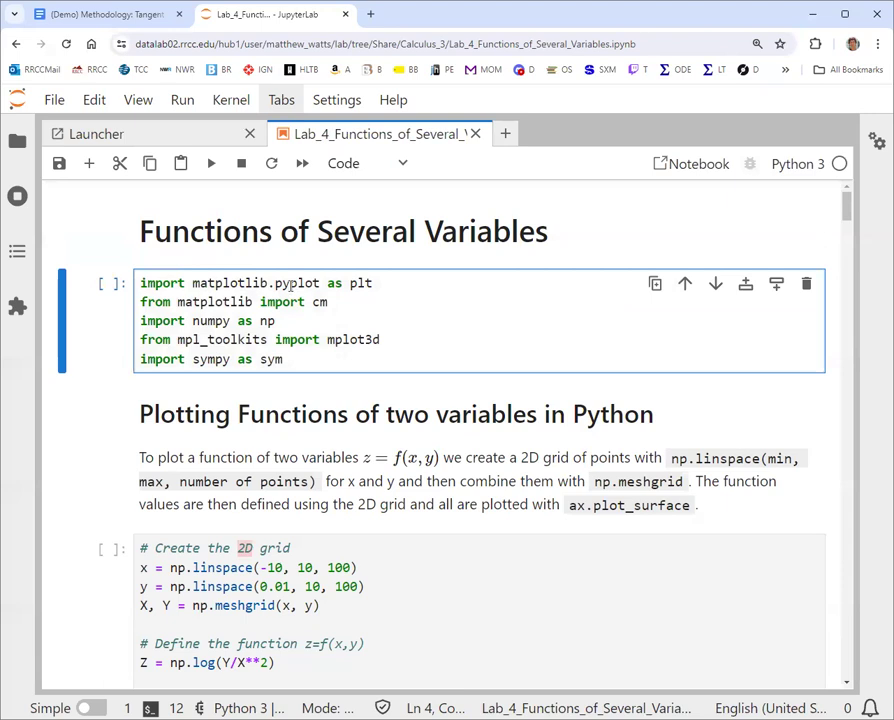
{"action": "mouse_move", "coordinate": [211, 163]}
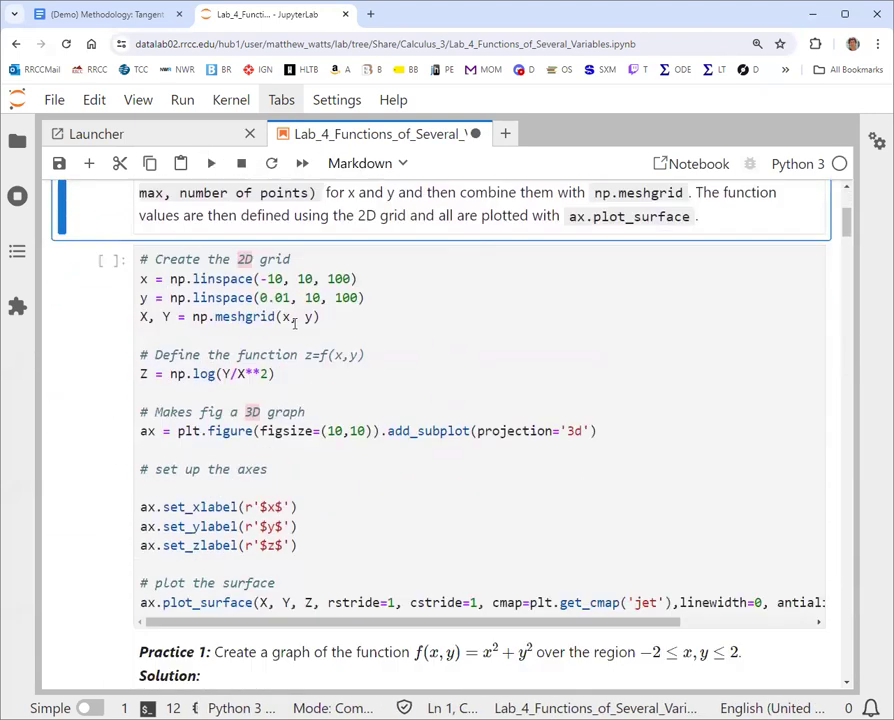
Scroll past Partial Derivatives to the cell defining f = (11-x*y)/(x+y)
{"action": "scroll", "scroll_direction": "down", "scroll_amount": 3}
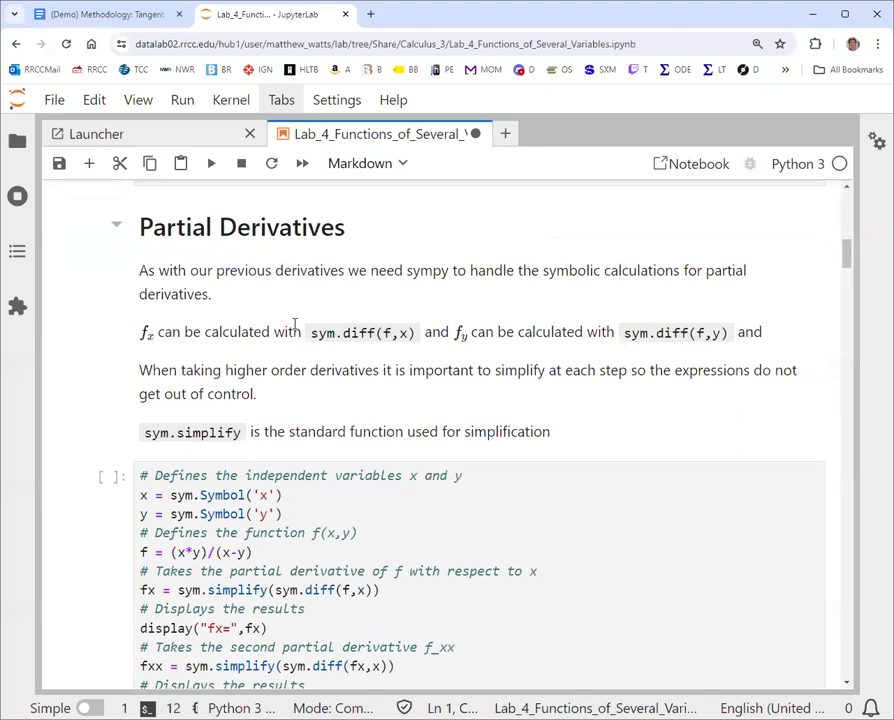
{"action": "scroll", "scroll_direction": "down", "scroll_amount": 3}
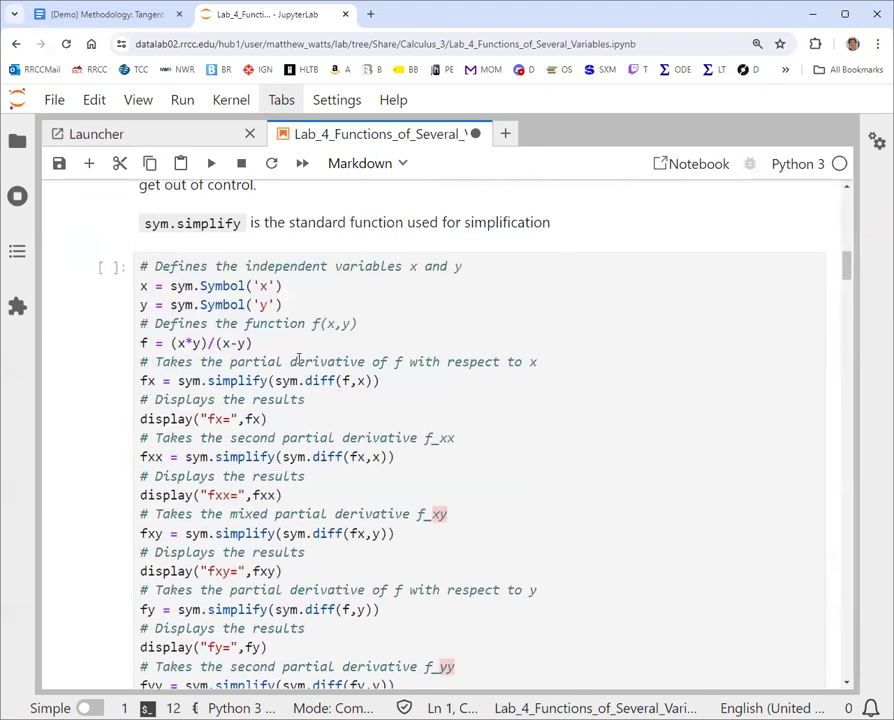
{"action": "scroll", "scroll_direction": "down", "scroll_amount": 3}
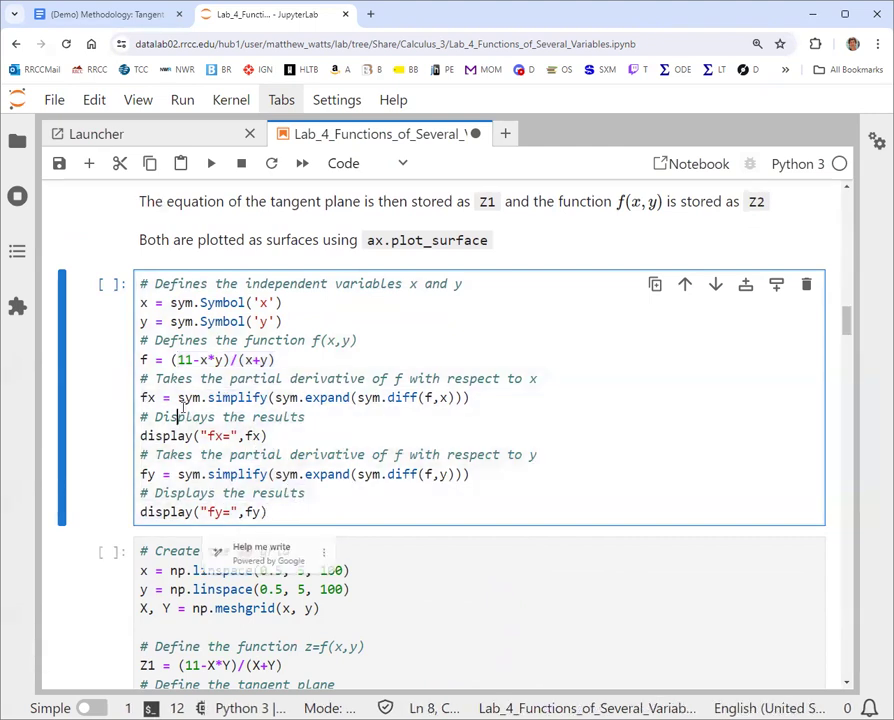
Run the tangent-plane cell to output fx and fy
{"action": "left_click", "coordinate": [270, 512]}
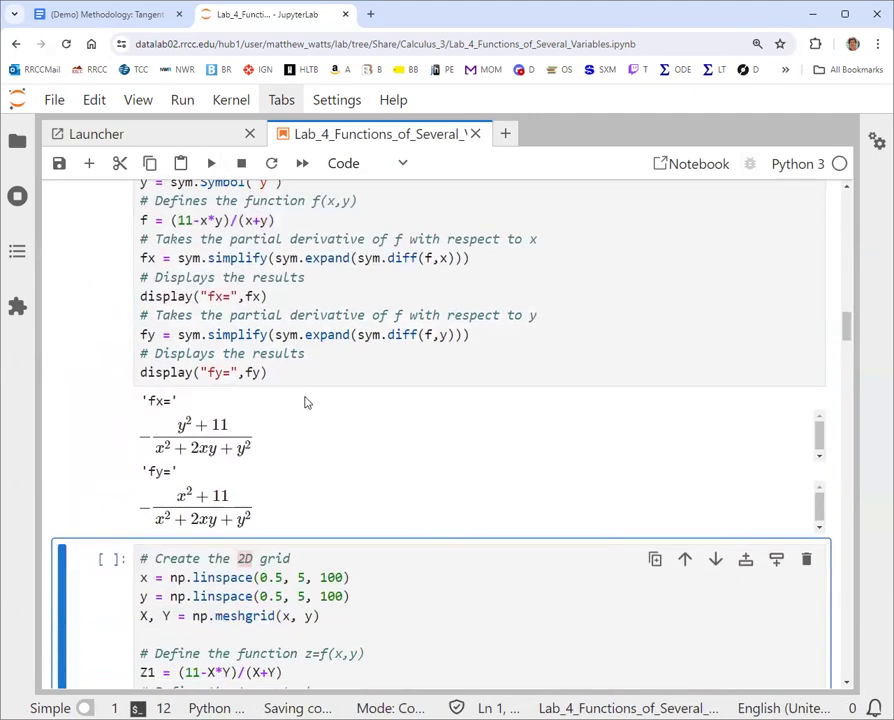
{"action": "mouse_move", "coordinate": [226, 467]}
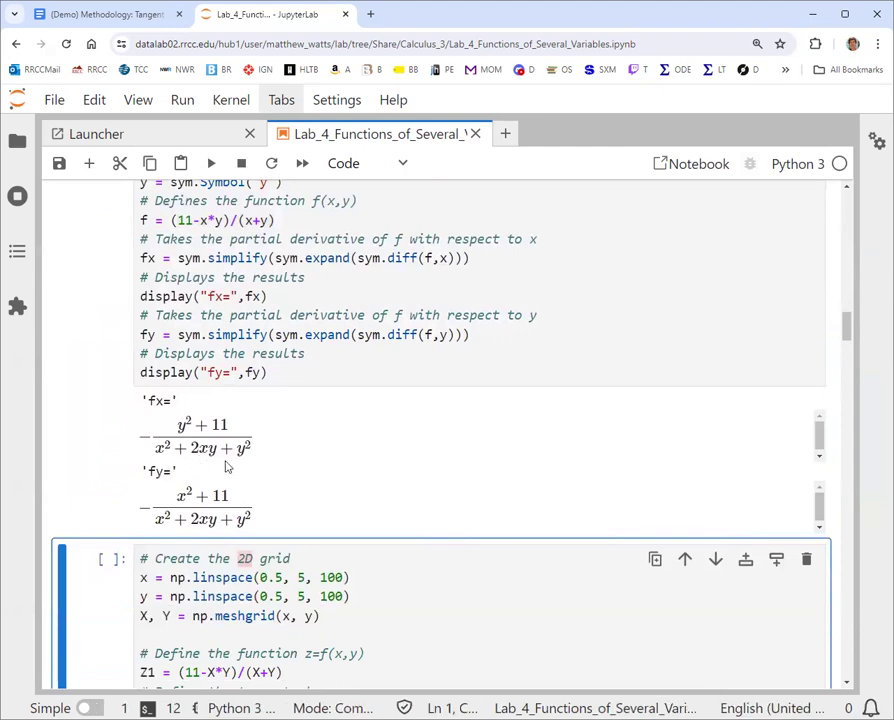
{"action": "mouse_move", "coordinate": [257, 474]}
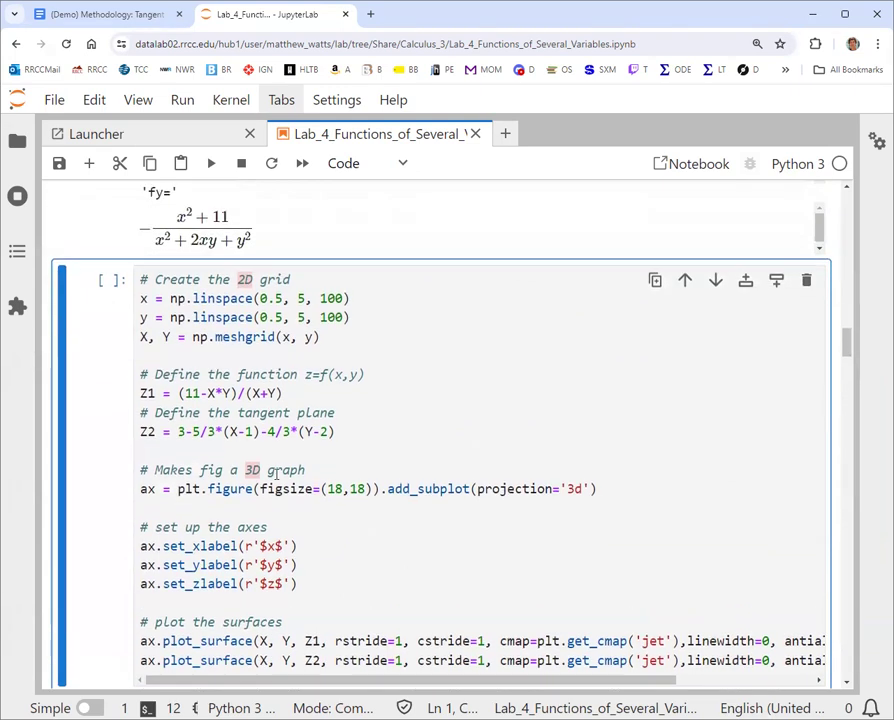
Replace the Z2 expression with 3-5/3*(X-1)-4/3*(Y-2)
{"action": "left_click_drag", "start_coordinate": [139, 298], "coordinate": [352, 317]}
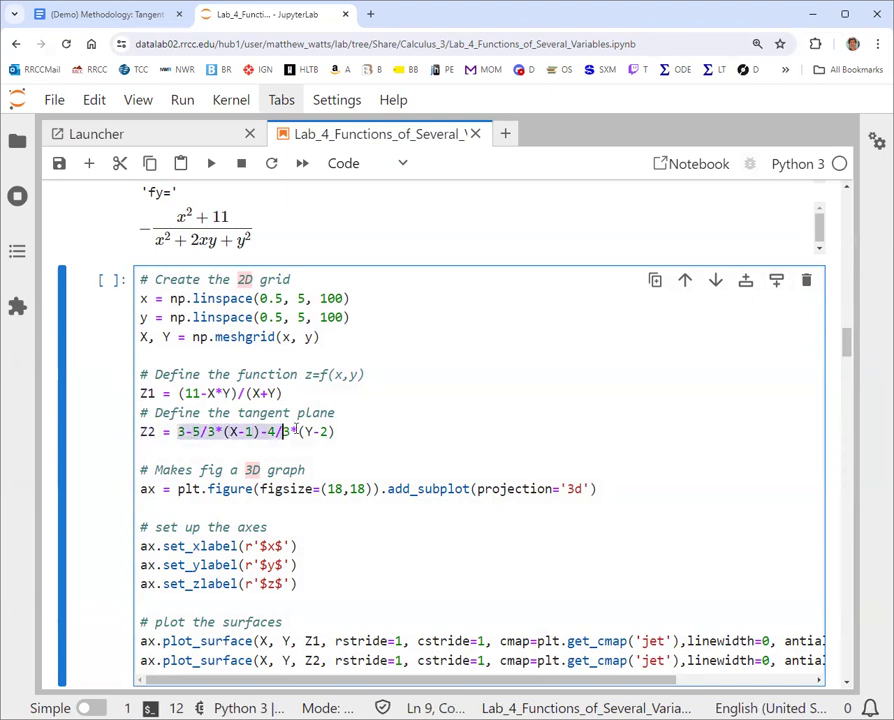
{"action": "type", "text": "(Y-2)"}
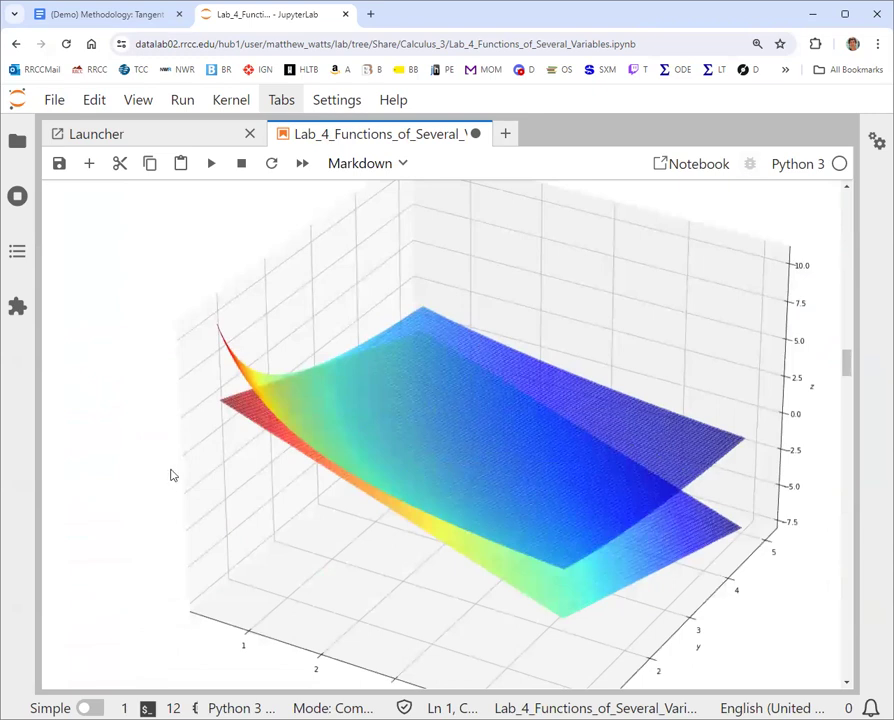
{"action": "mouse_move", "coordinate": [351, 399]}
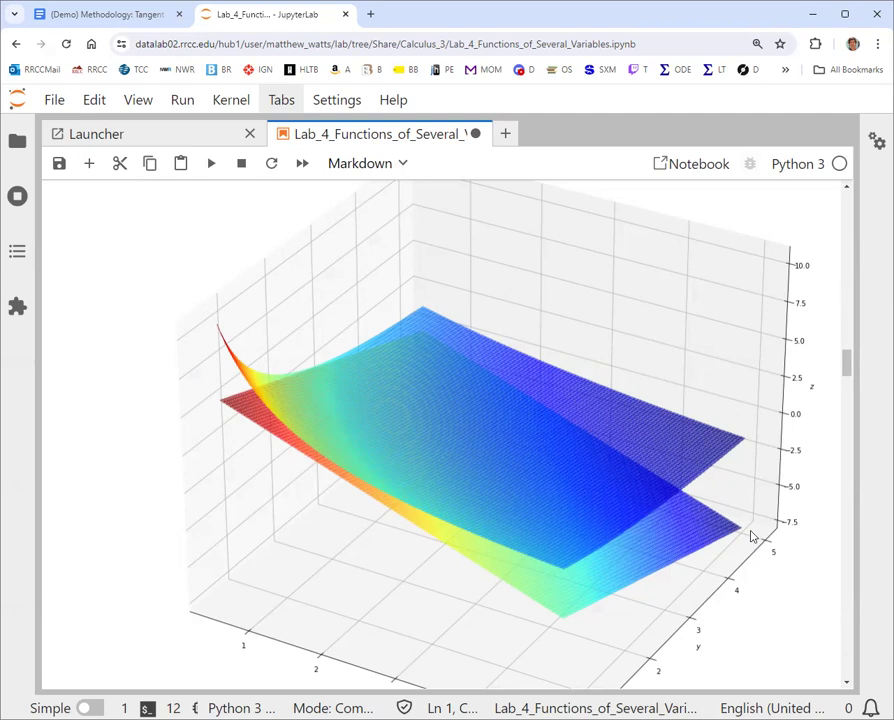
Run the plotting cell and view the 3D surface with its tangent plane
{"action": "left_click_drag", "start_coordinate": [750, 537], "coordinate": [418, 462]}
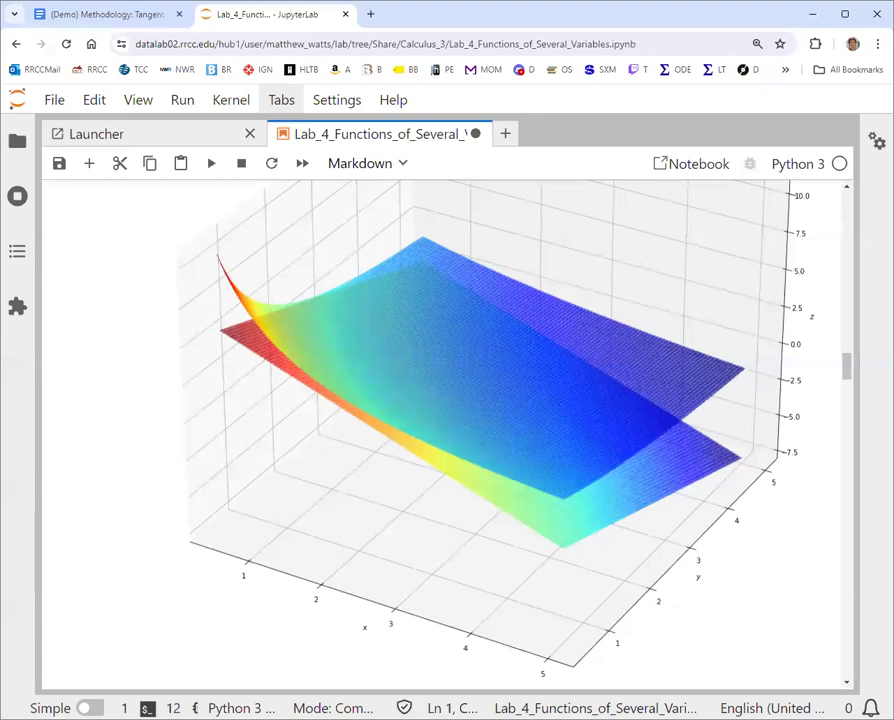
{"action": "mouse_move", "coordinate": [392, 624]}
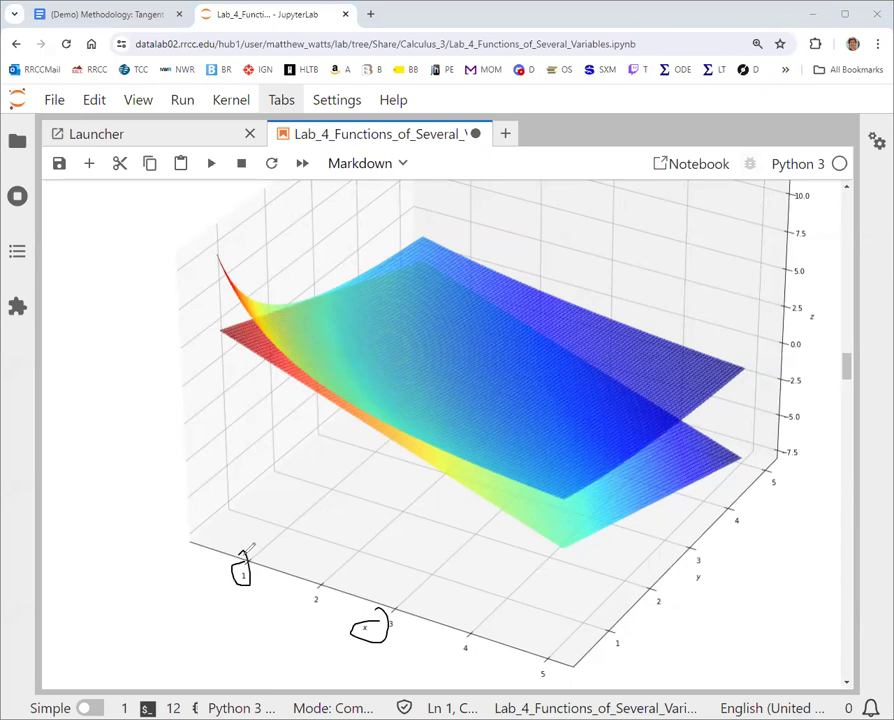
{"action": "mouse_move", "coordinate": [685, 586]}
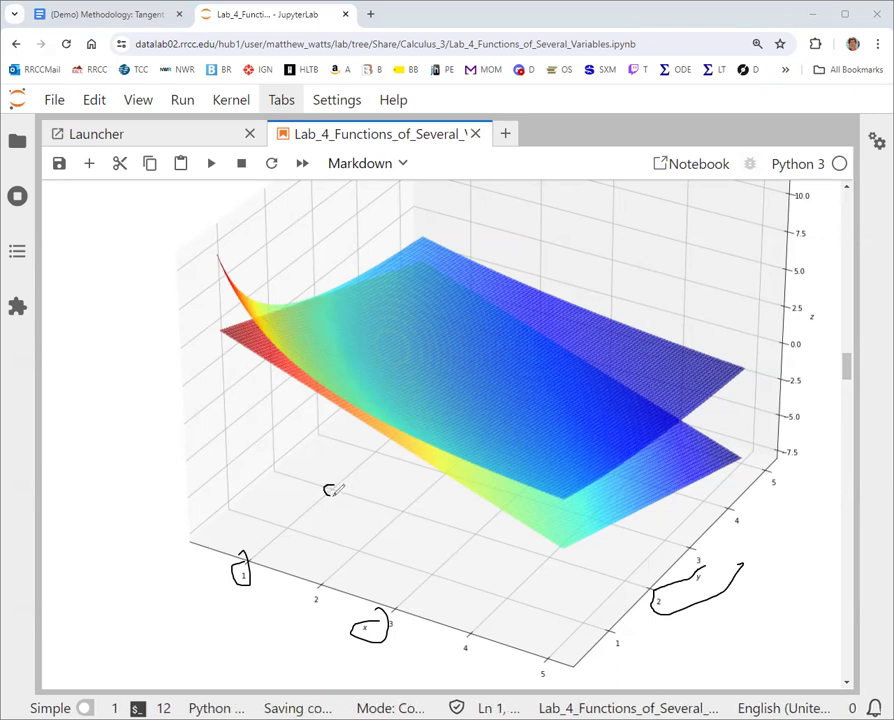
{"action": "left_click_drag", "start_coordinate": [340, 375], "coordinate": [330, 490]}
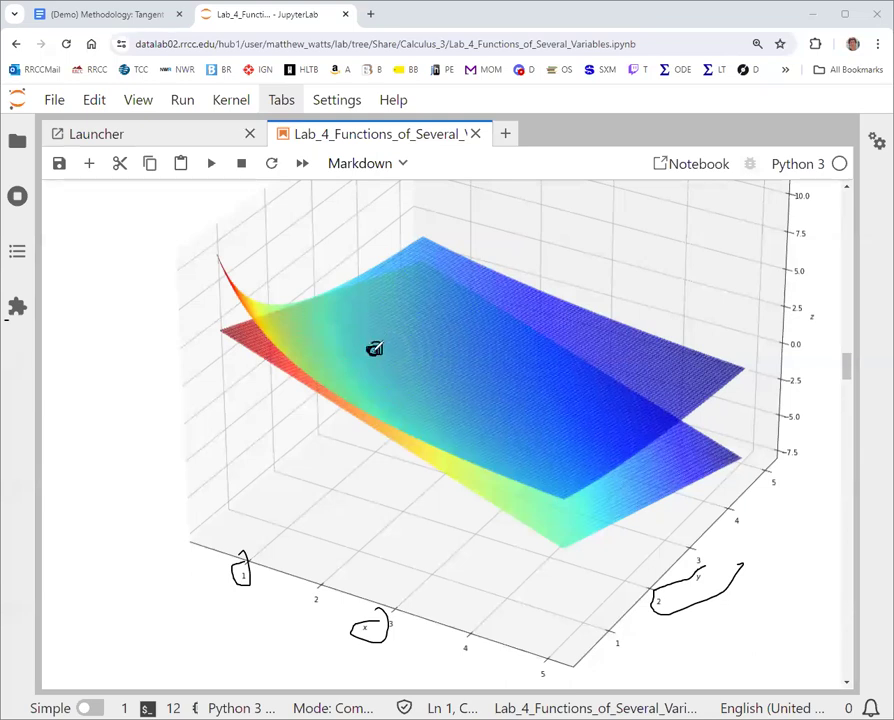
{"action": "left_click_drag", "start_coordinate": [375, 348], "coordinate": [335, 490]}
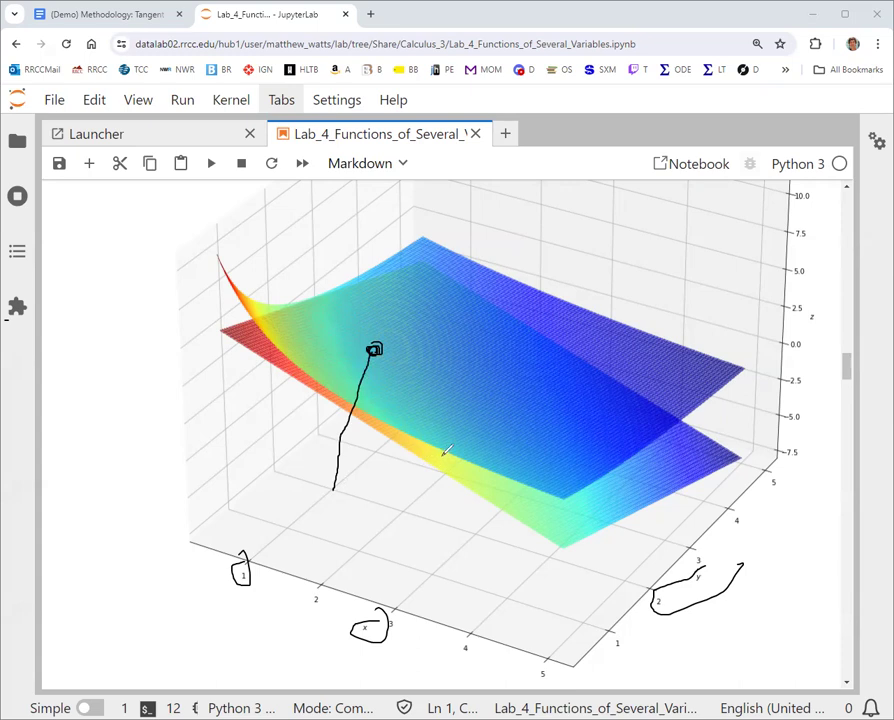
{"action": "mouse_move", "coordinate": [432, 396]}
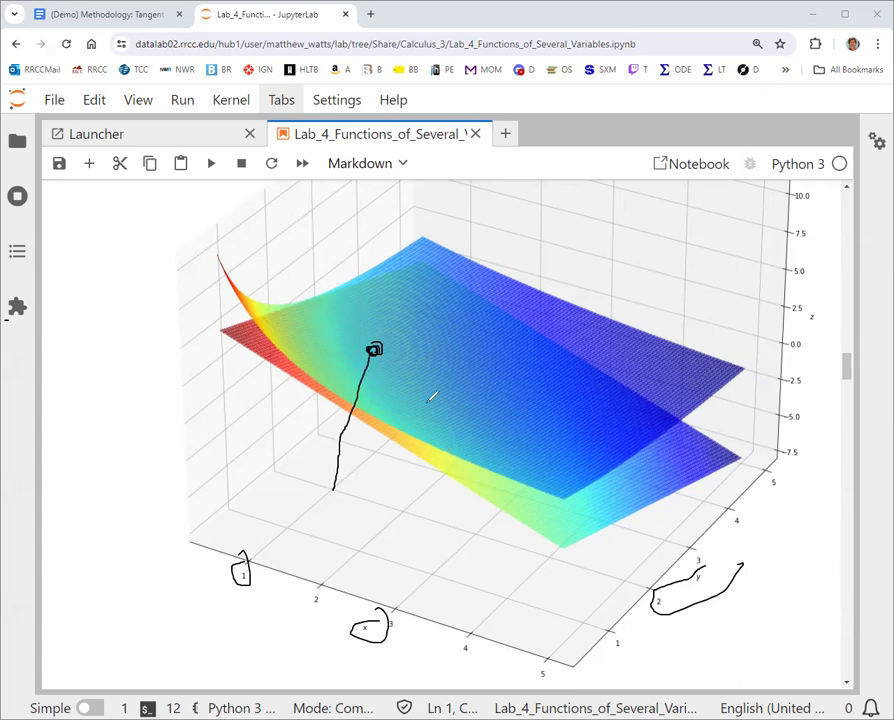